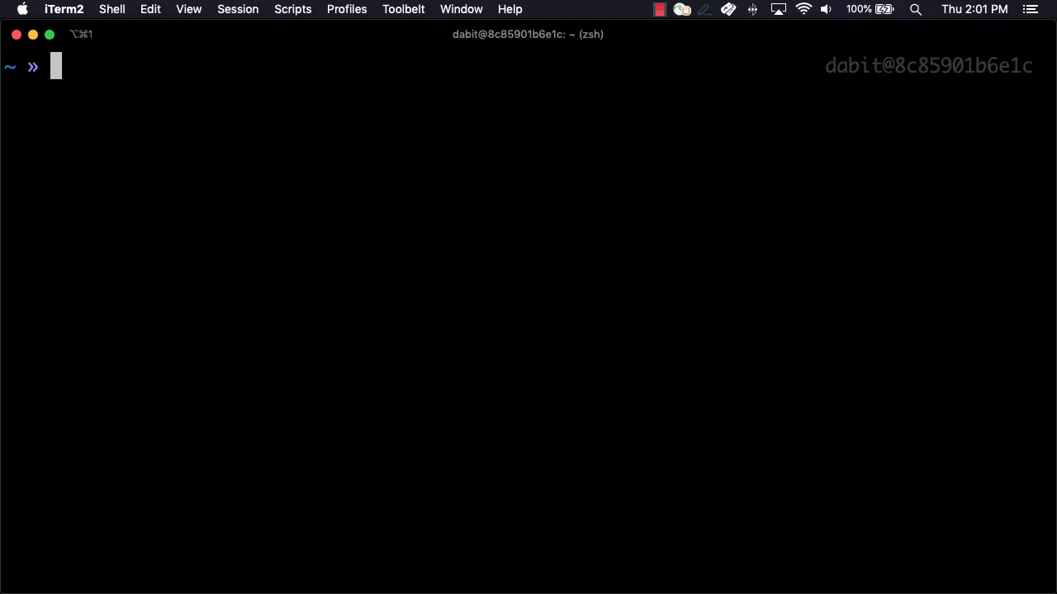
Create the ampml app with npx create-react-app, enter it, and add aws-amplify via yarn.
text(npx create-r)
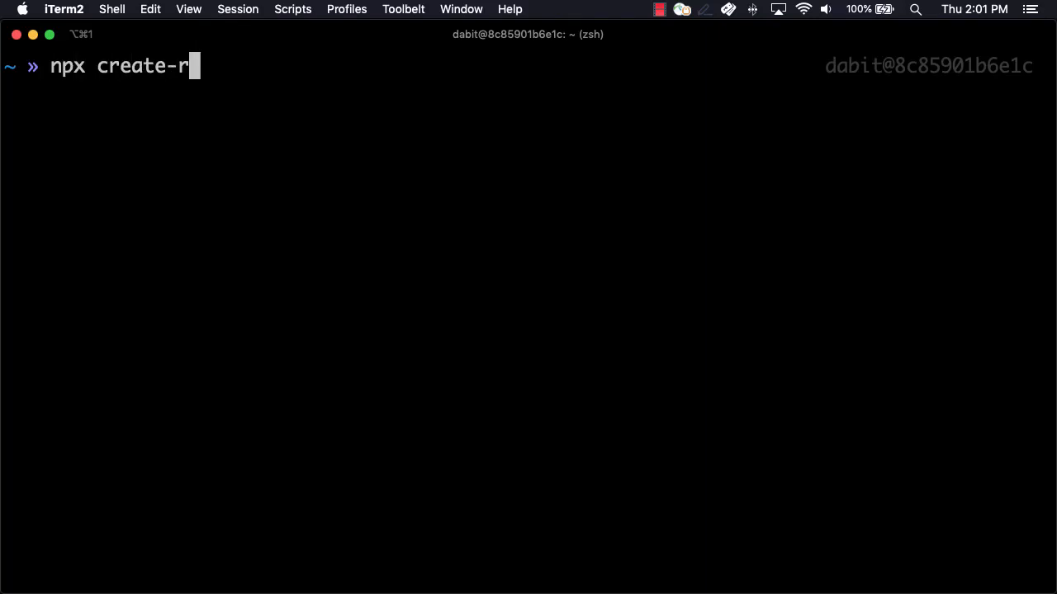
text(eact-app am)
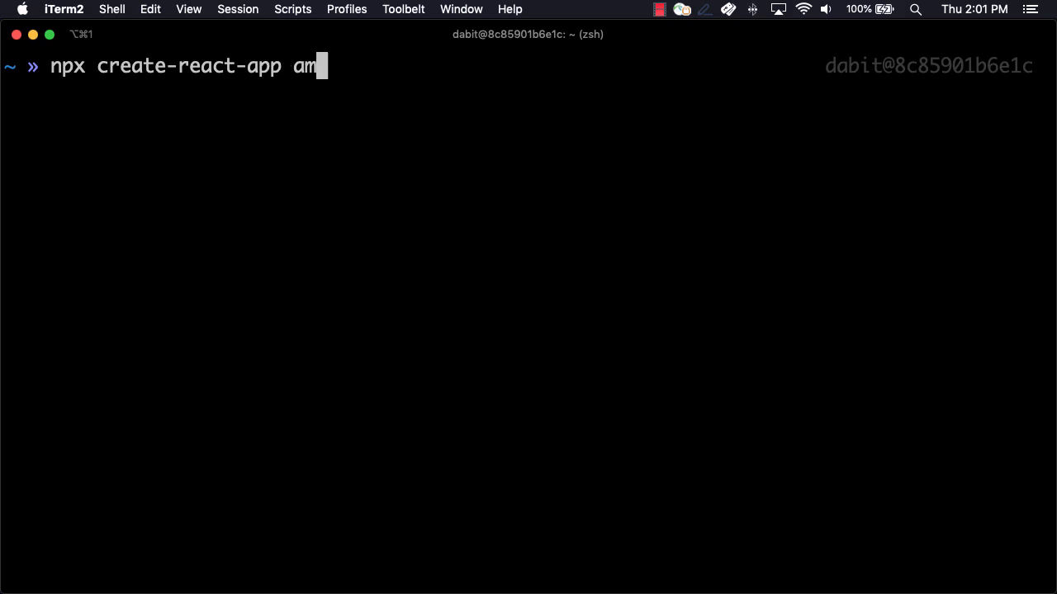
key(Return)
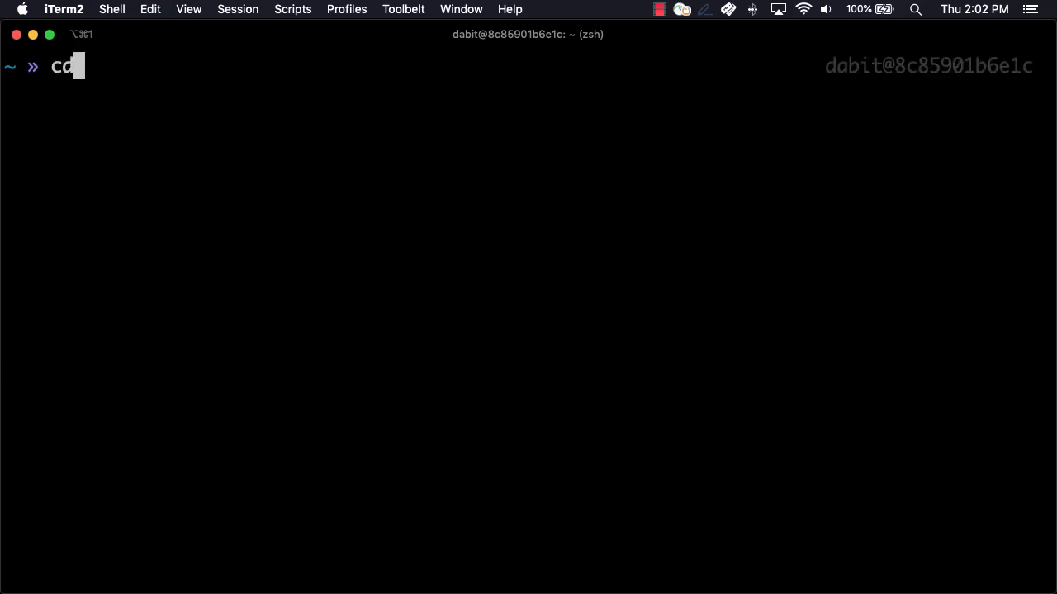
key(Return)
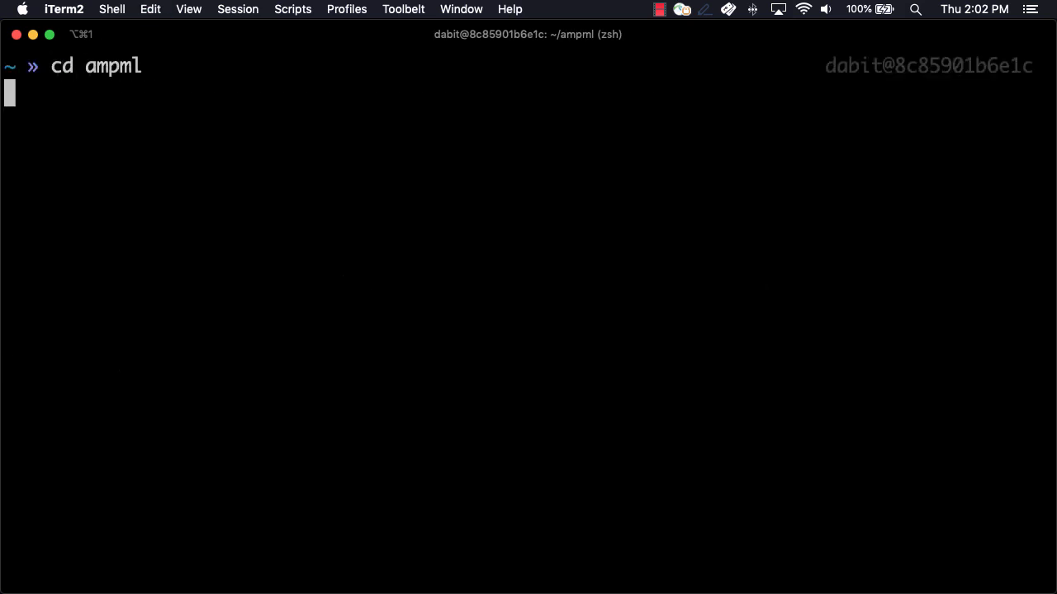
text(yarn add)
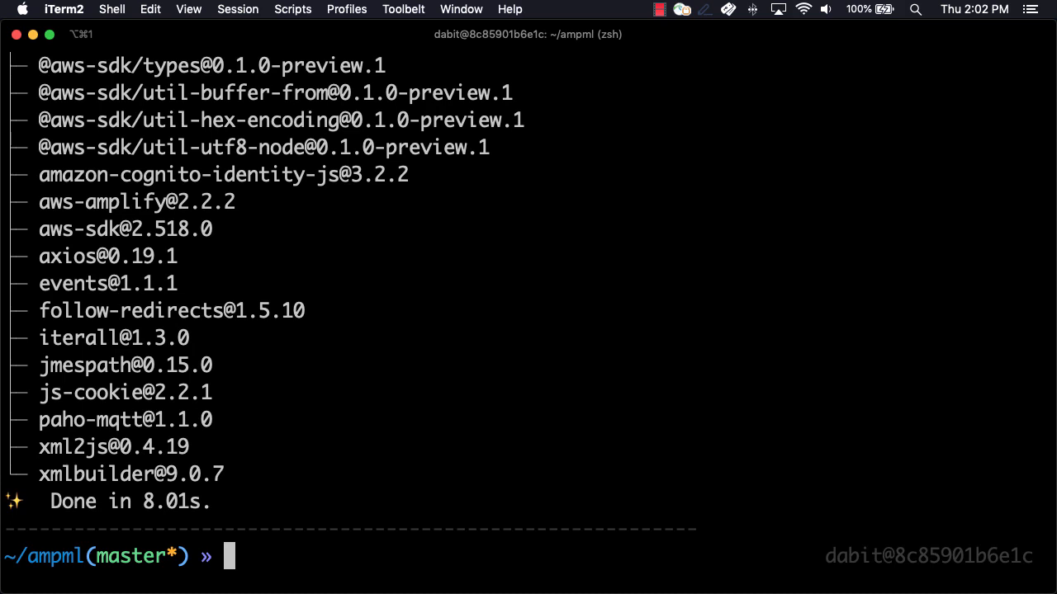
Run amplify init accepting javascript, the default start command, and the default AWS profile.
text(am)
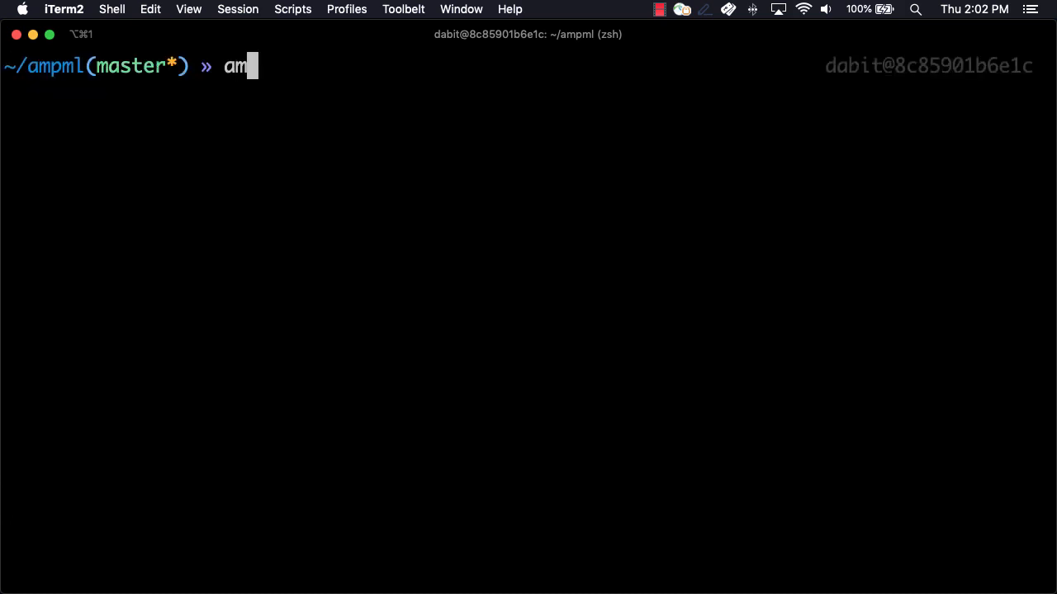
key(Return)
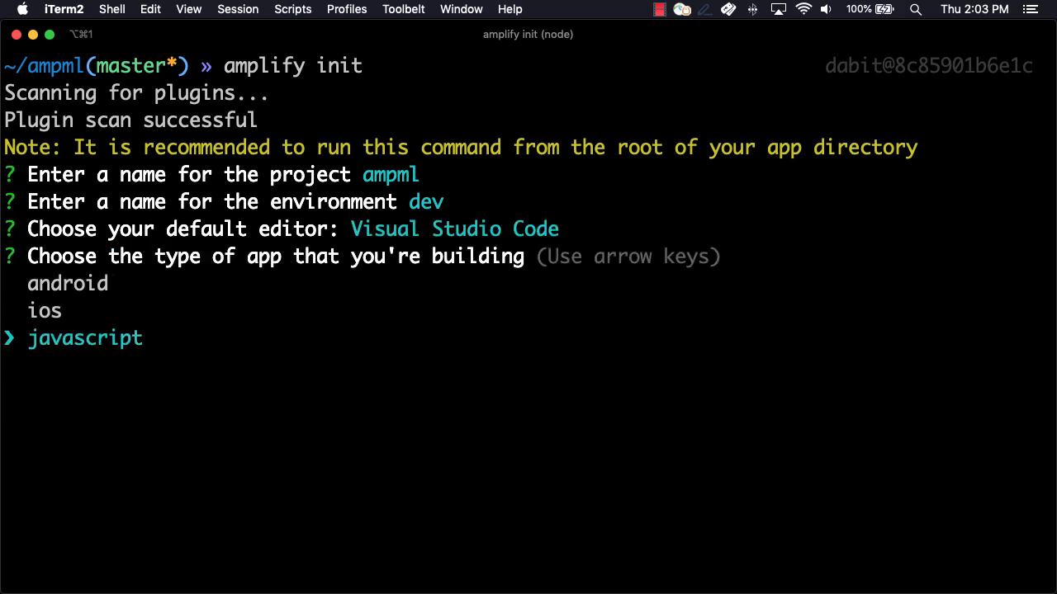
key(Return)
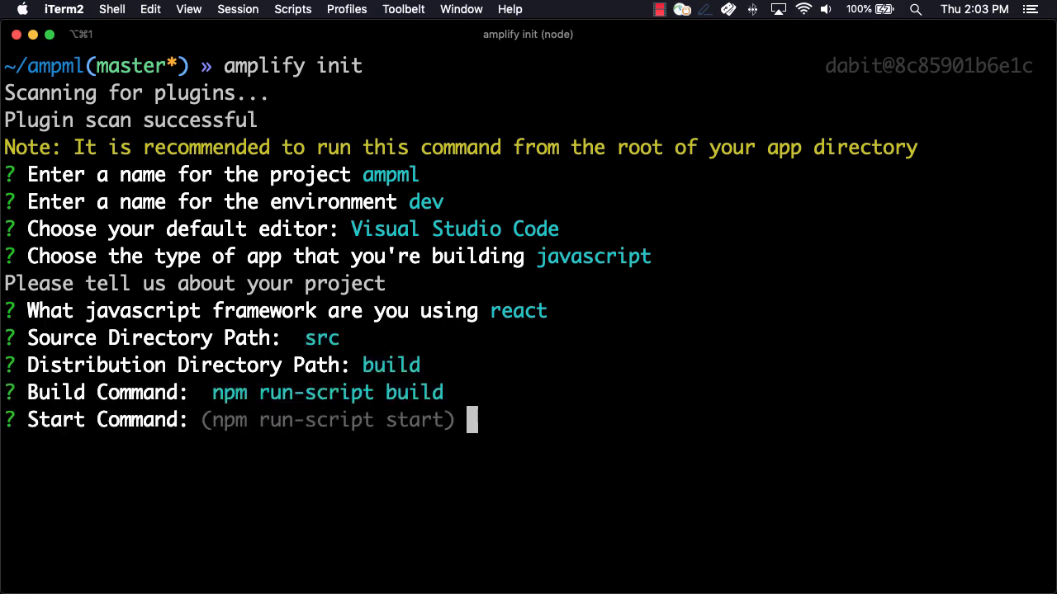
key(Return)
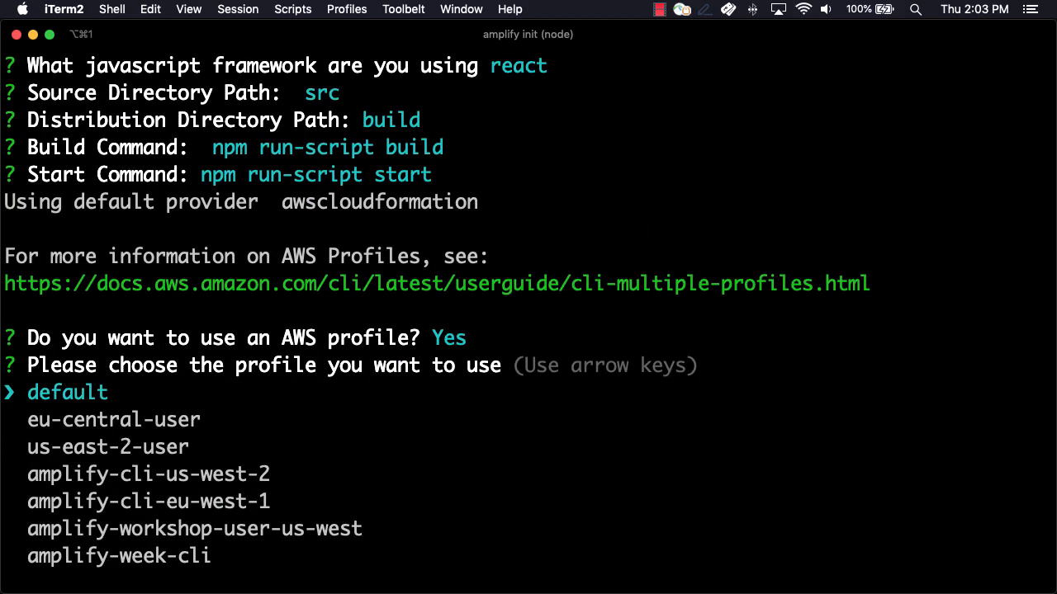
key(Return)
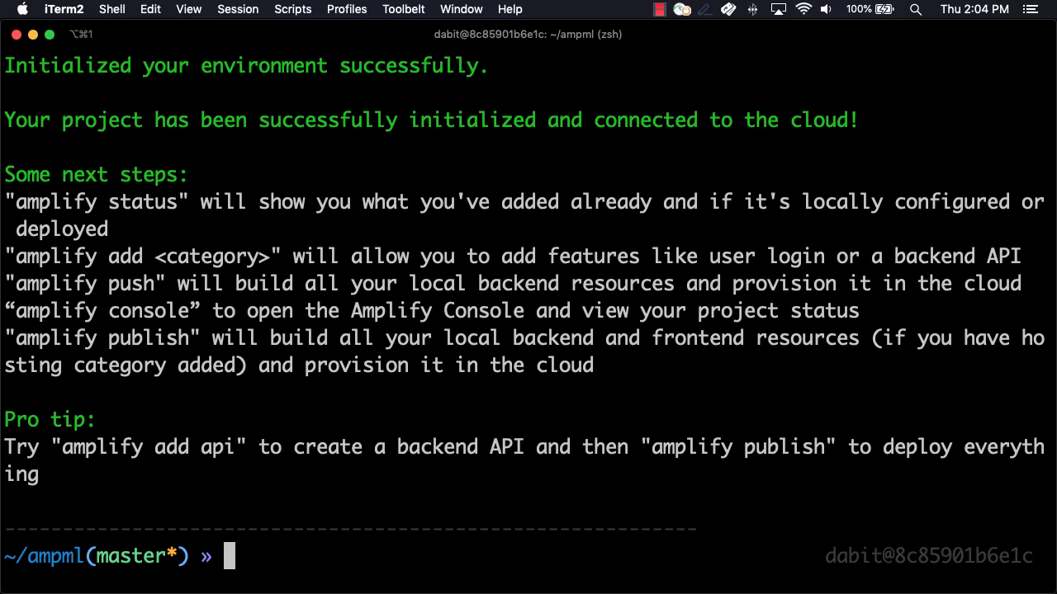
text(amplify)
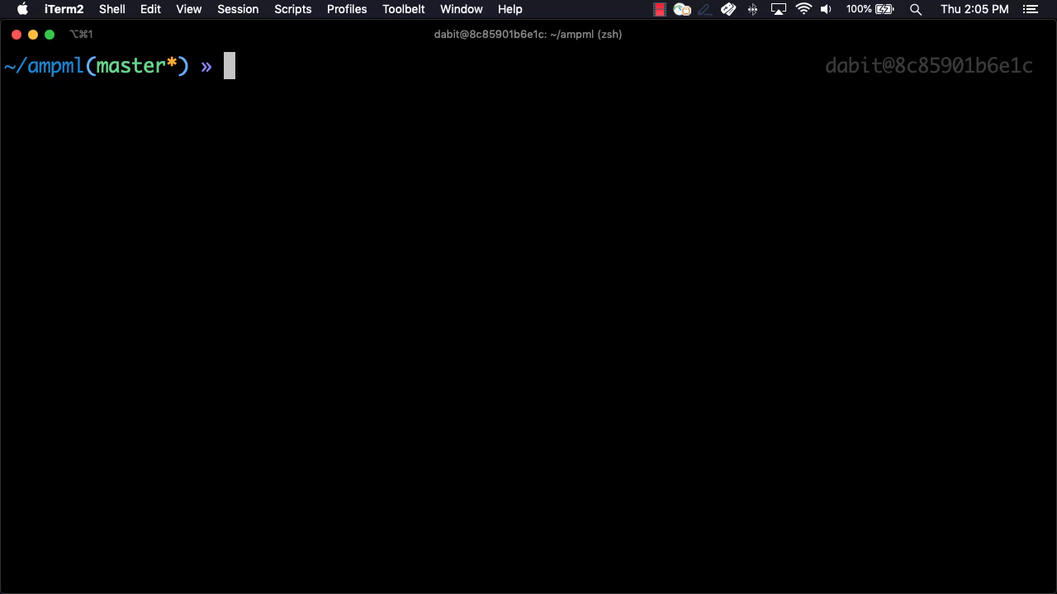
Run amplify add predictions for Identify Text with default name, documents enabled, auth users only.
text(amplify add predictions)
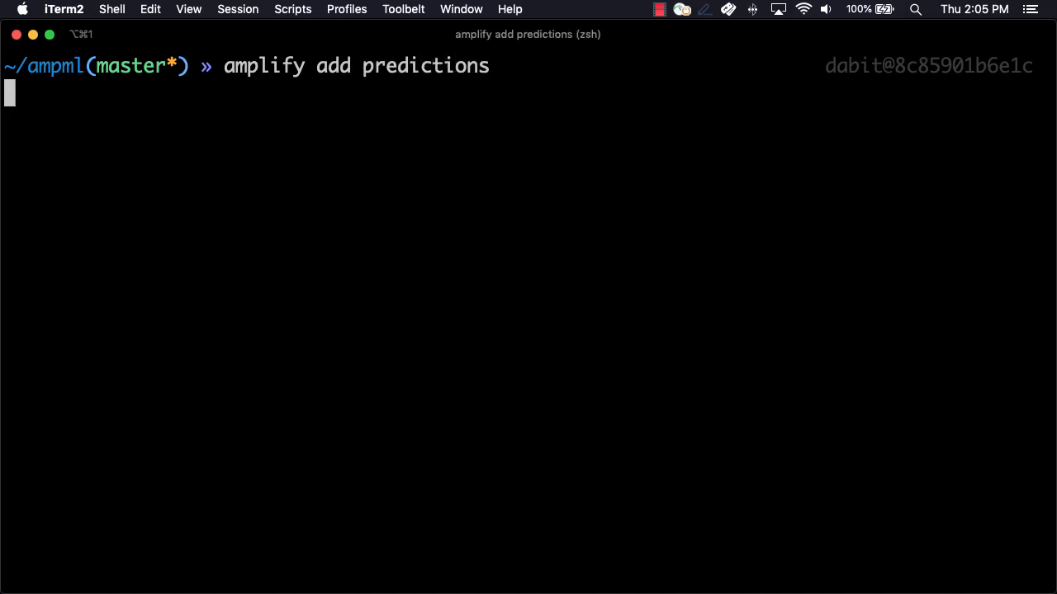
key(Return)
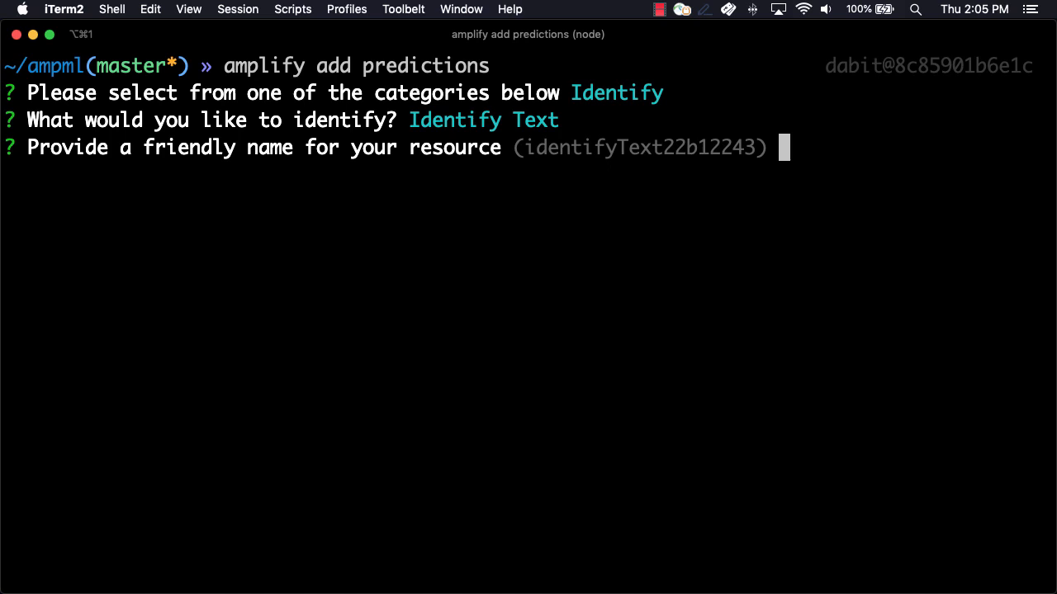
key(Return)
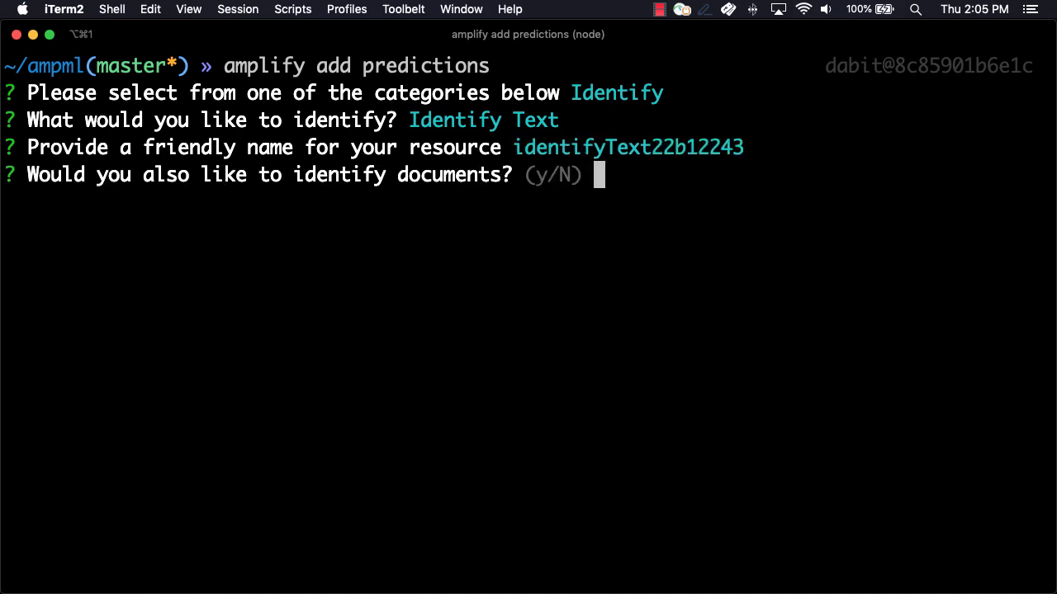
text(y)
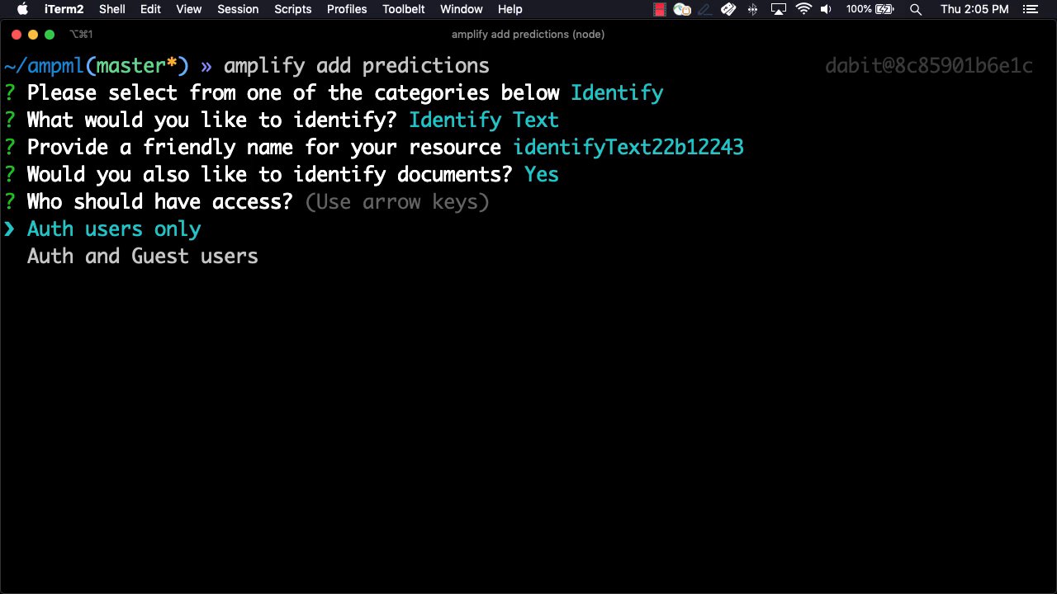
key(down)
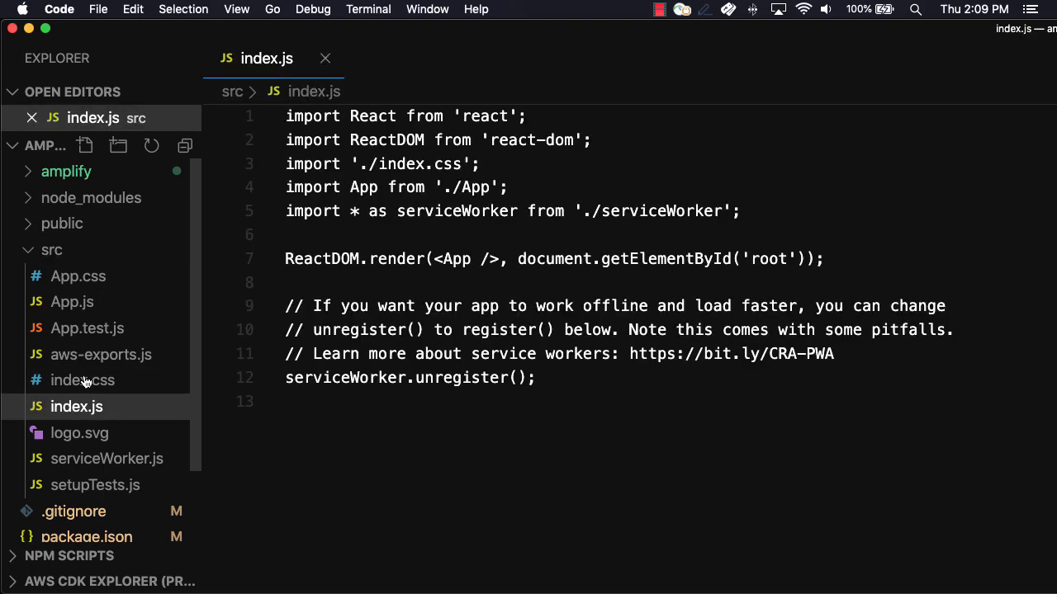
Import Amplify from aws-amplify, config from ./aws-exports, and AmazonAIPredictionsProvider.
text(import Amplify fr)
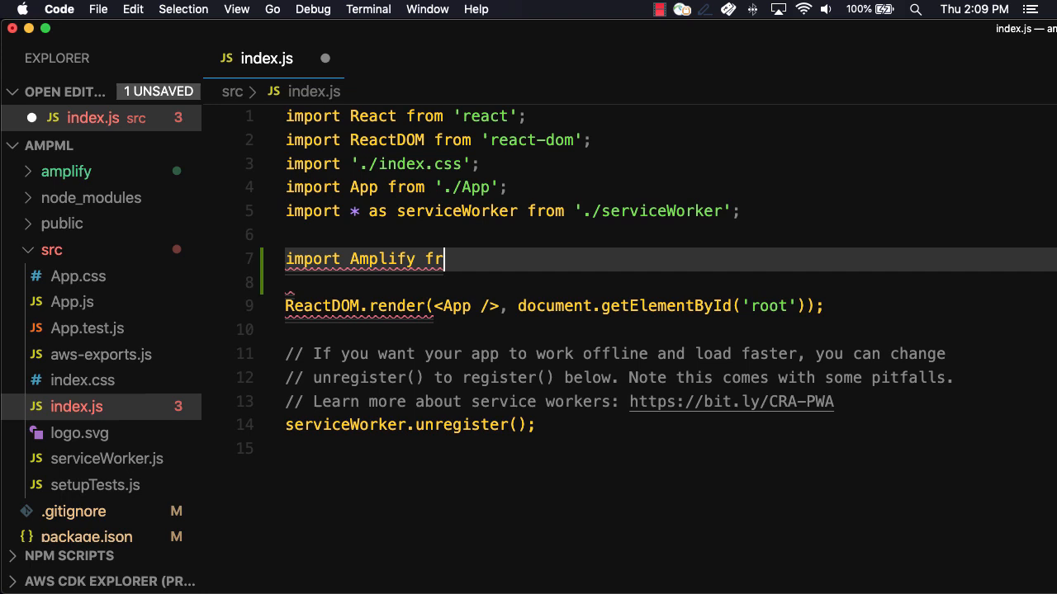
text(om 'aws-amplify')
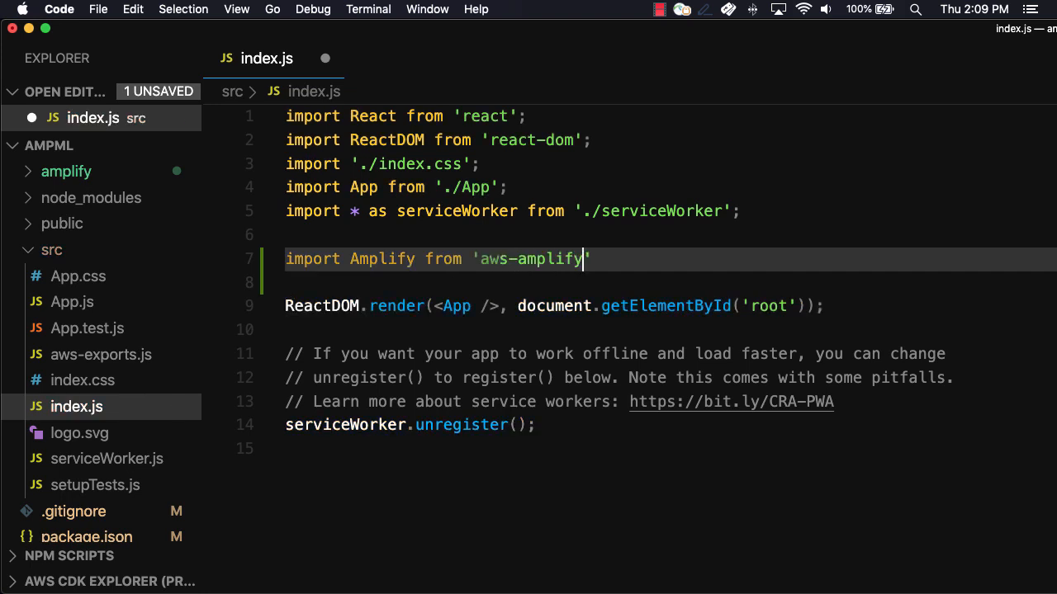
text(import config from)
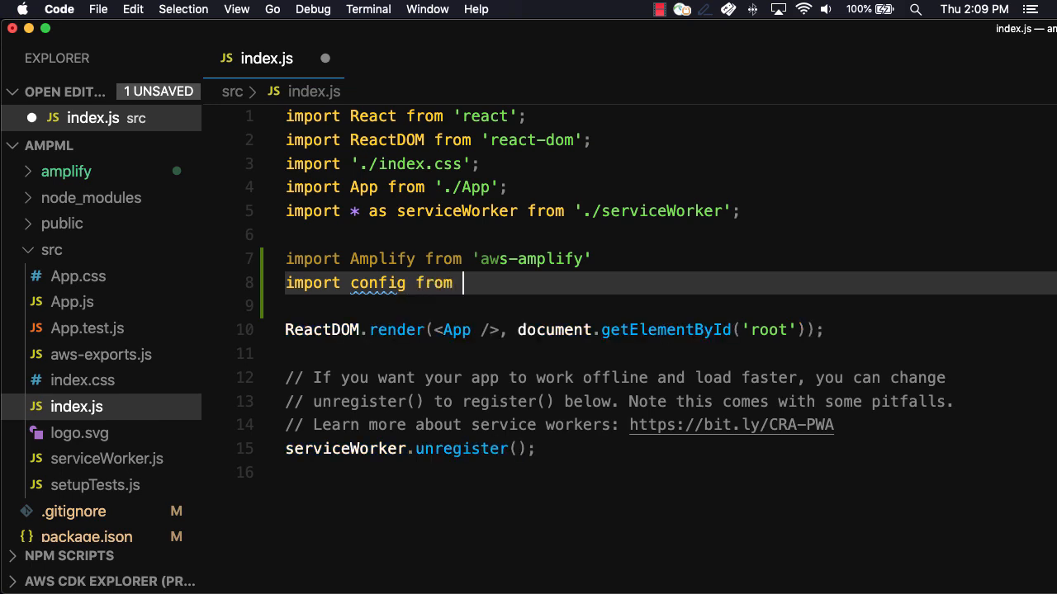
text('./aws-ex)
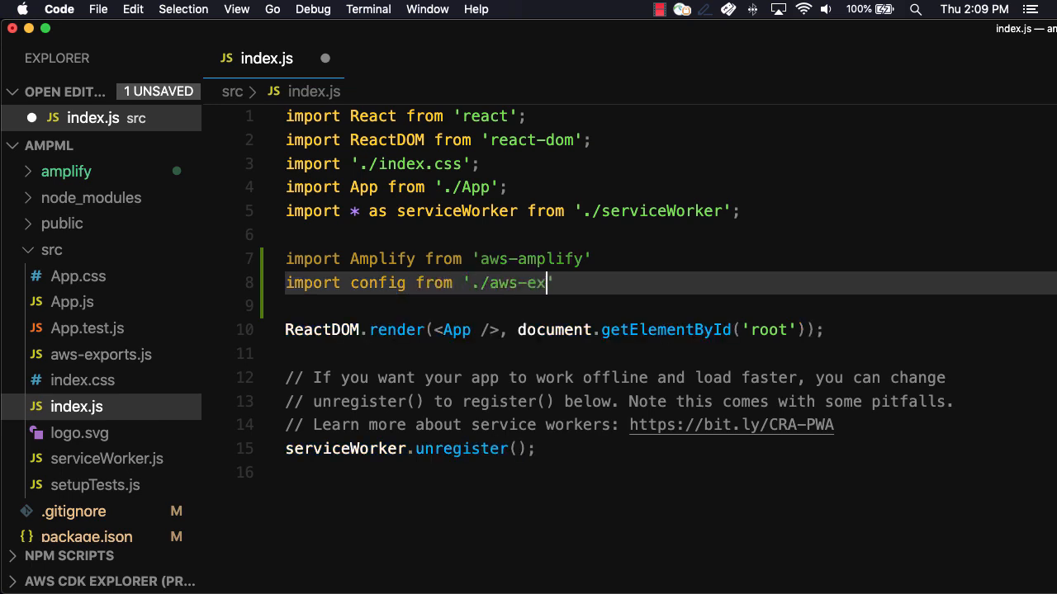
text(ports')
click(670, 305)
text(import { )
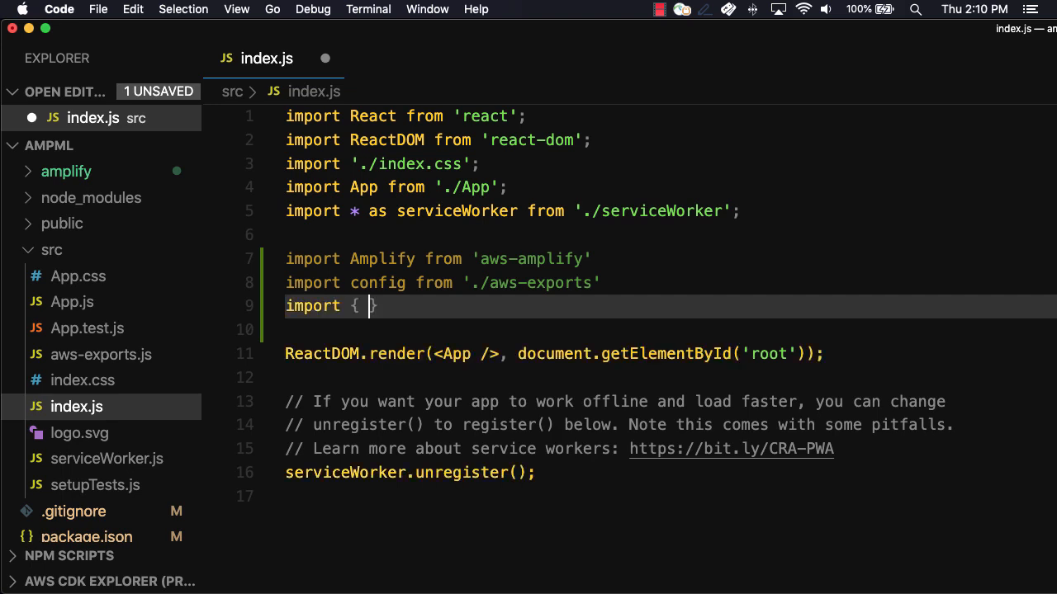
text(AmazonA)
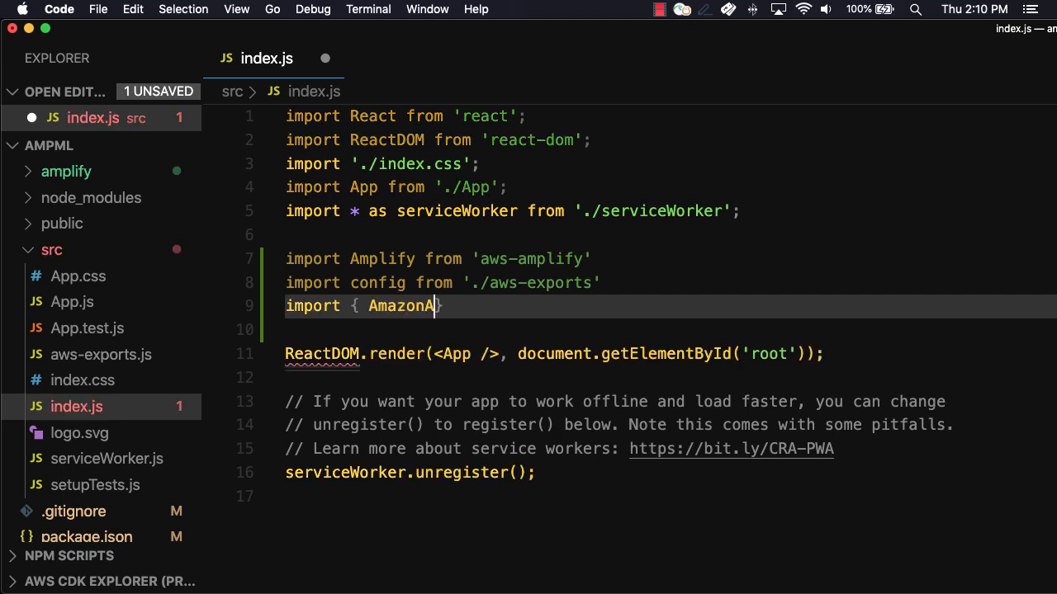
text(IPrediction)
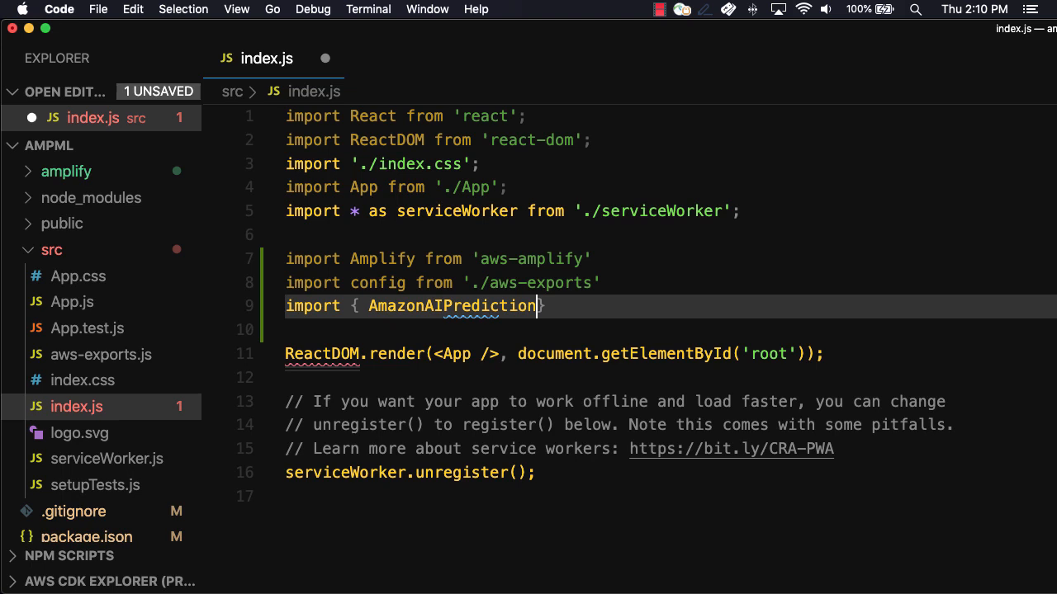
text(sProvider } from '@aws-amplify/predictions)
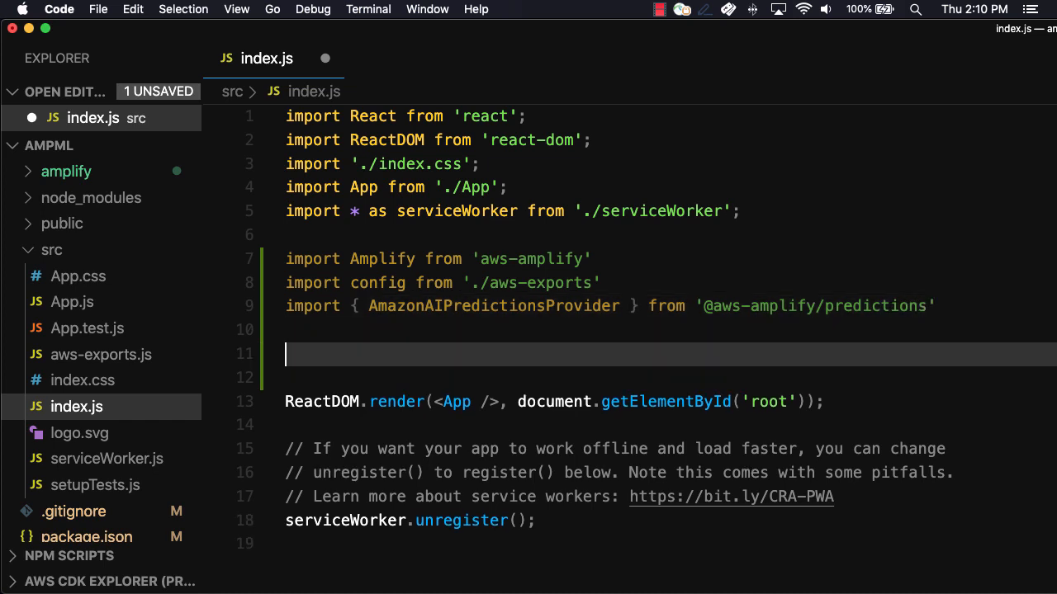
Add Amplify.configure(config) and an Amplify.addPluggable() call for the provider.
text(Amplify.)
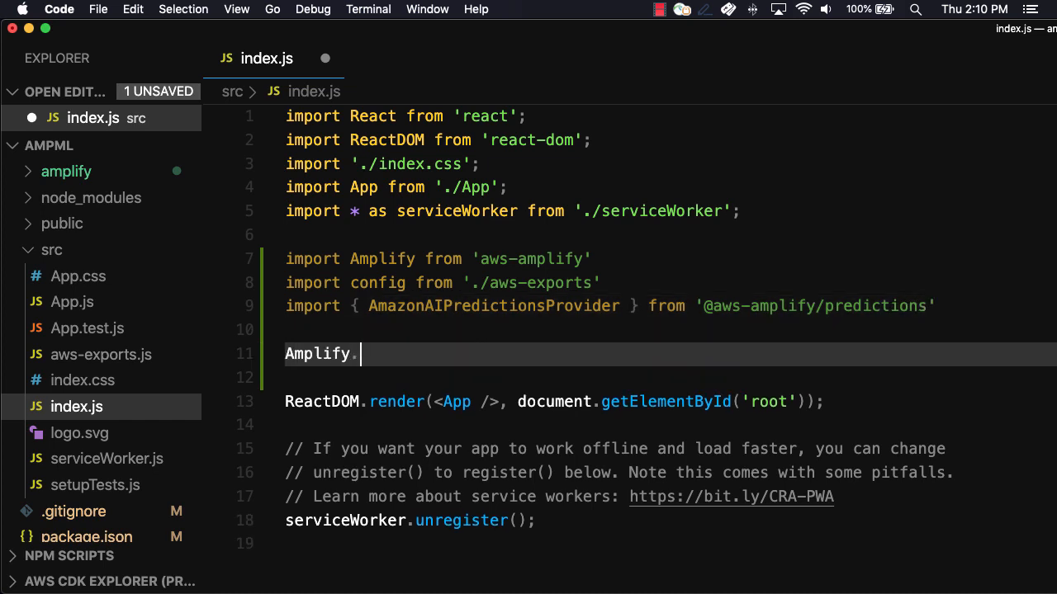
text(configure(config)
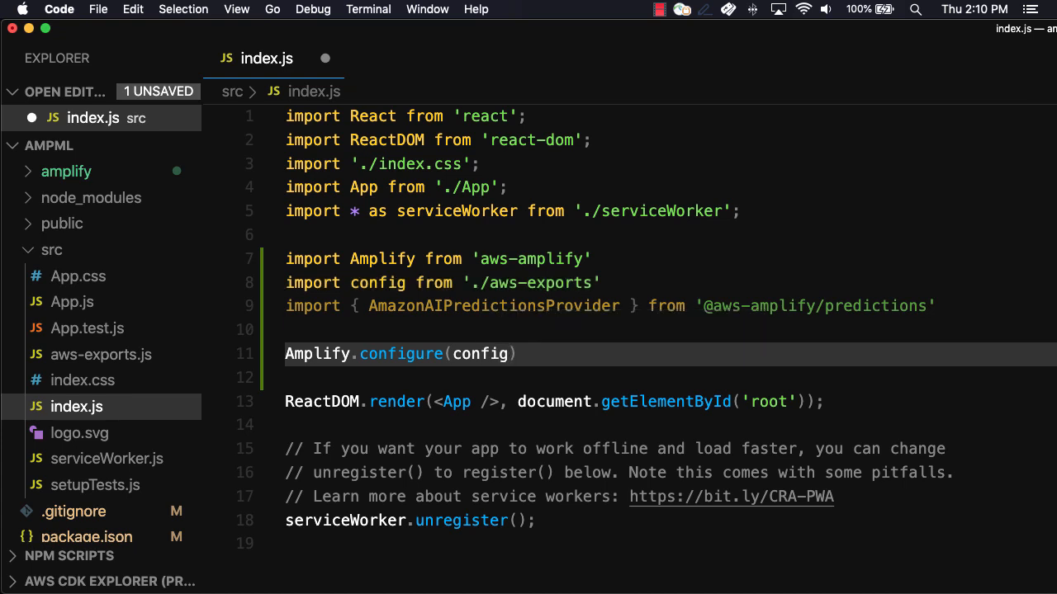
text(A)
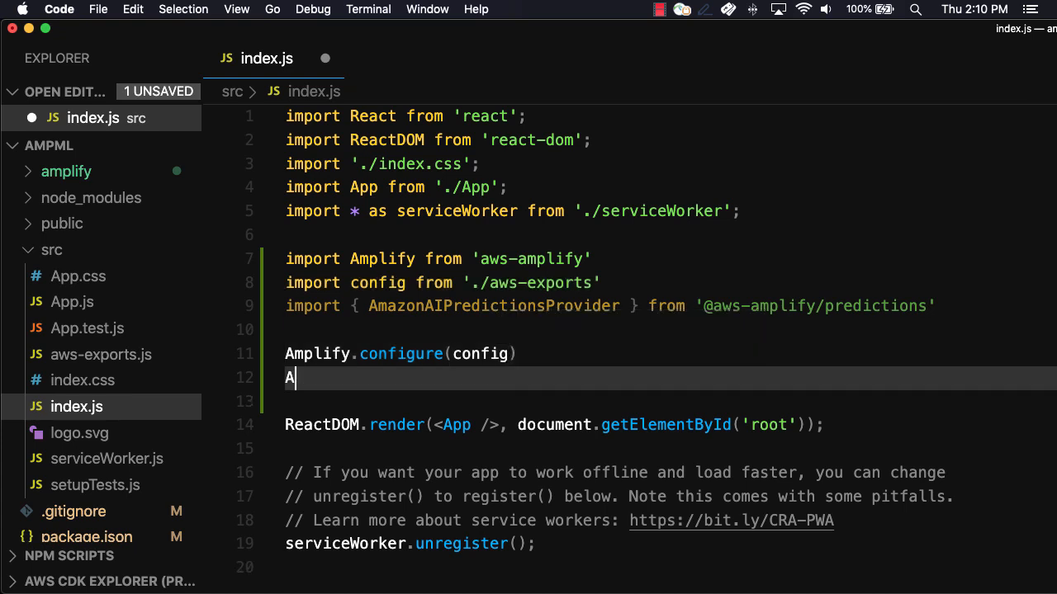
text(mplify.addP)
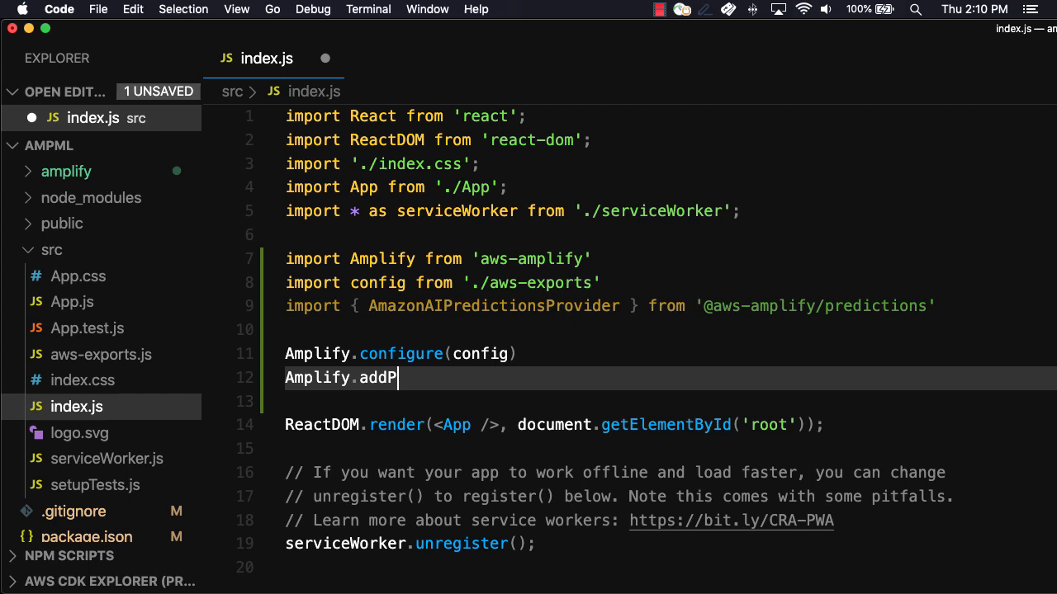
text(luggable())
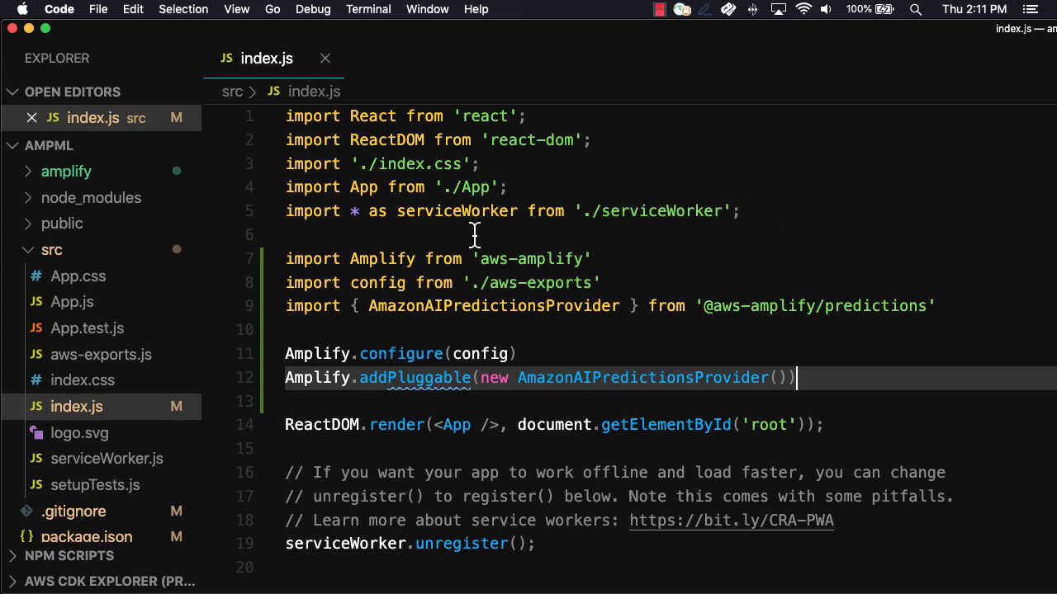
In App.js, import useState from react and Predictions from aws-amplify.
click(73, 327)
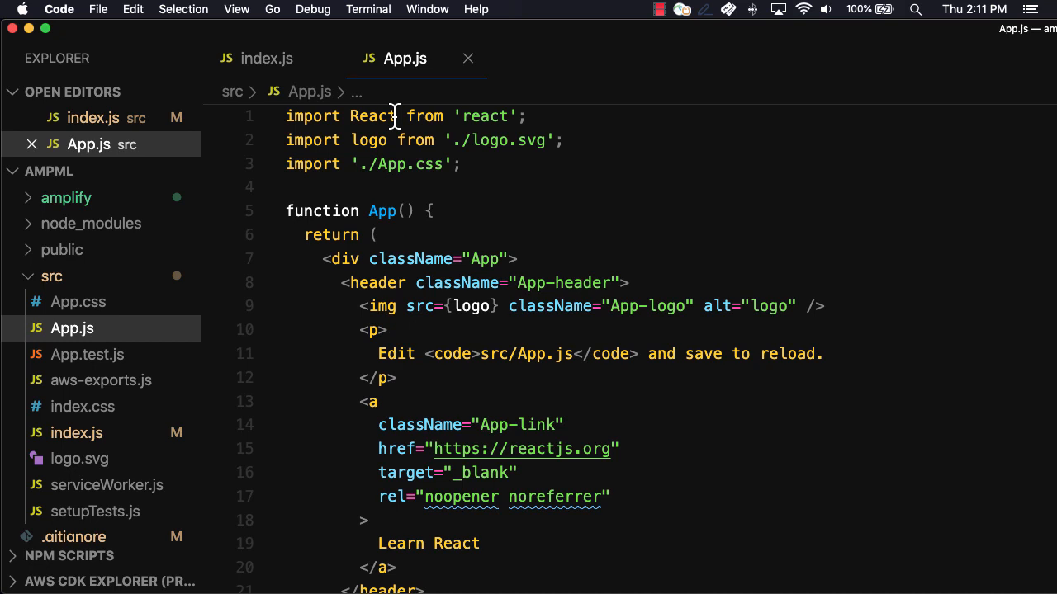
text(, {)
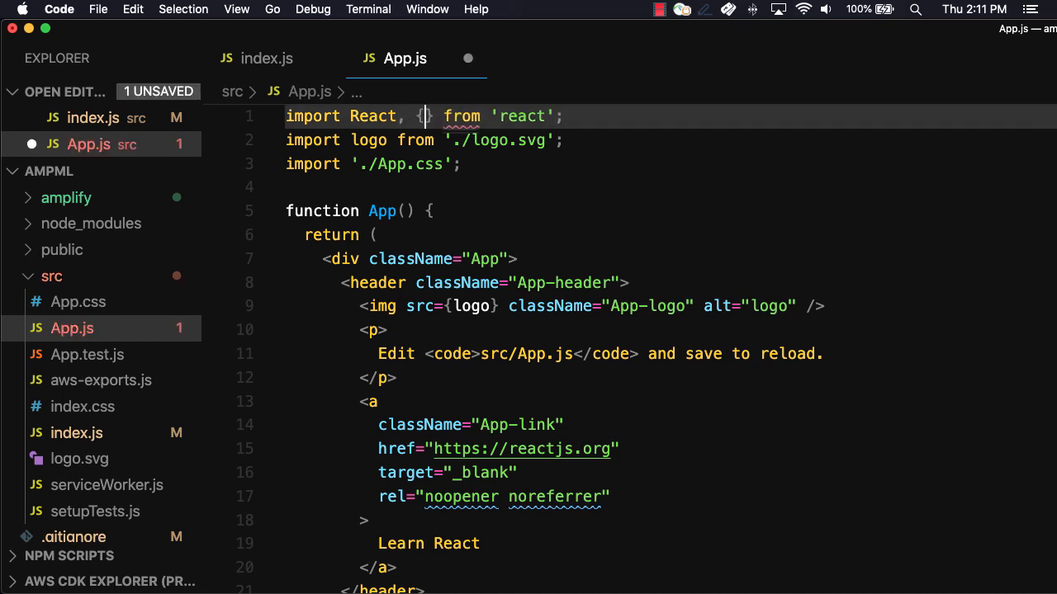
text(useState)
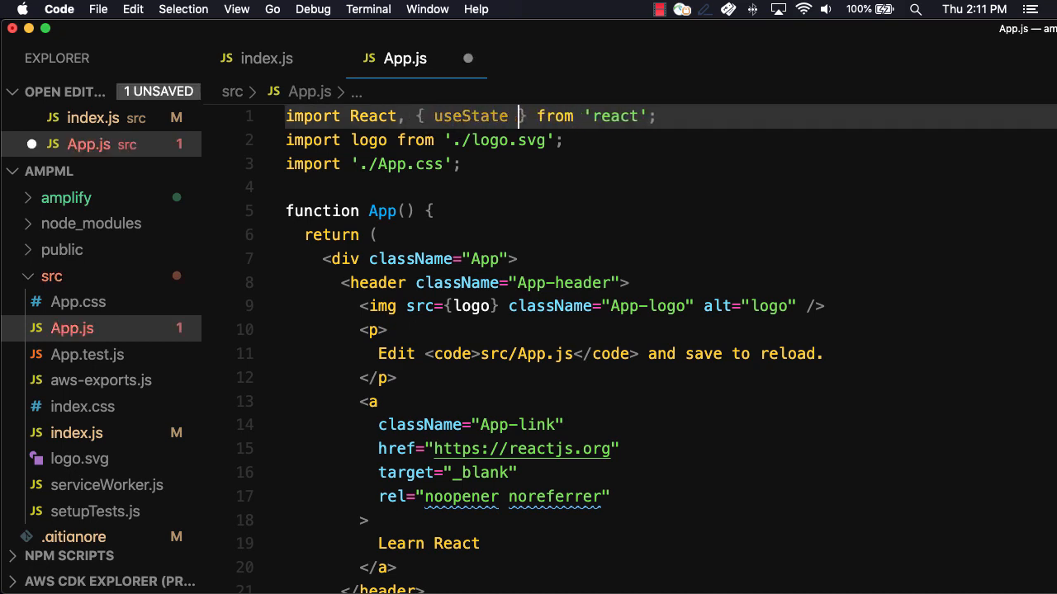
click(469, 164)
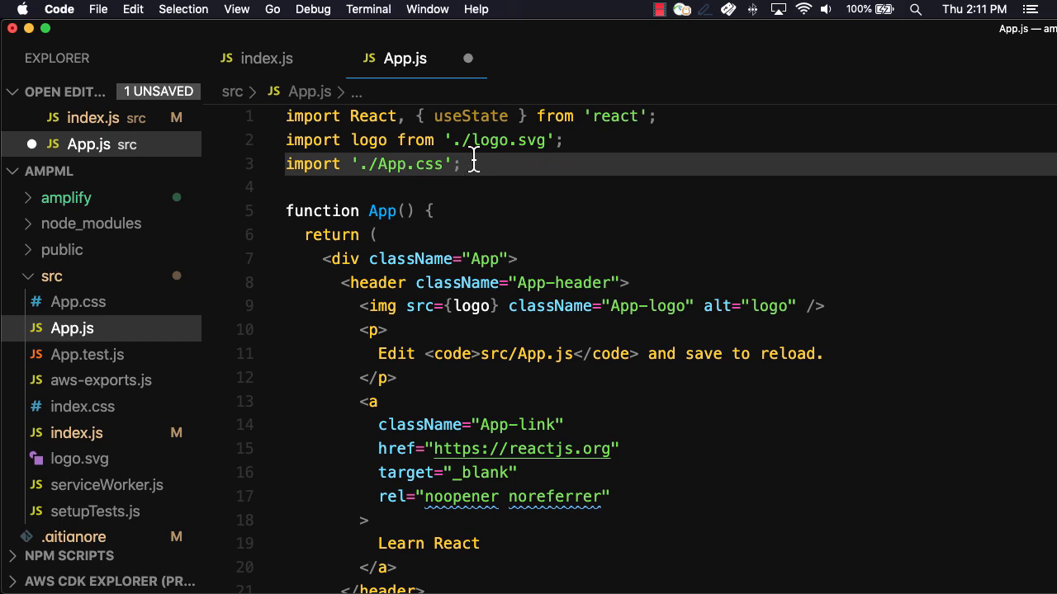
text(import { Prediction)
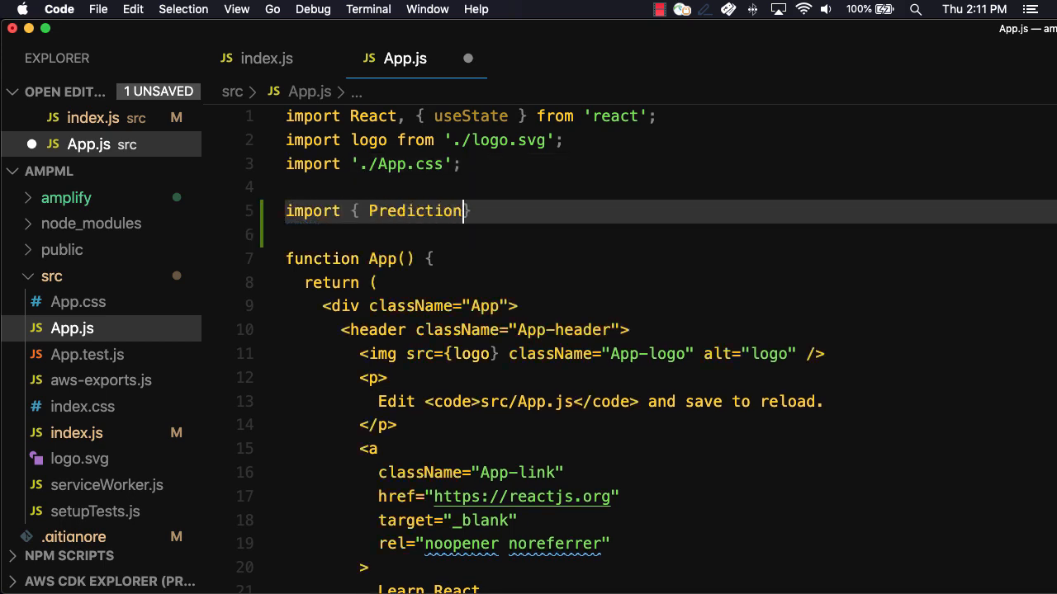
text(s } from 'aws')
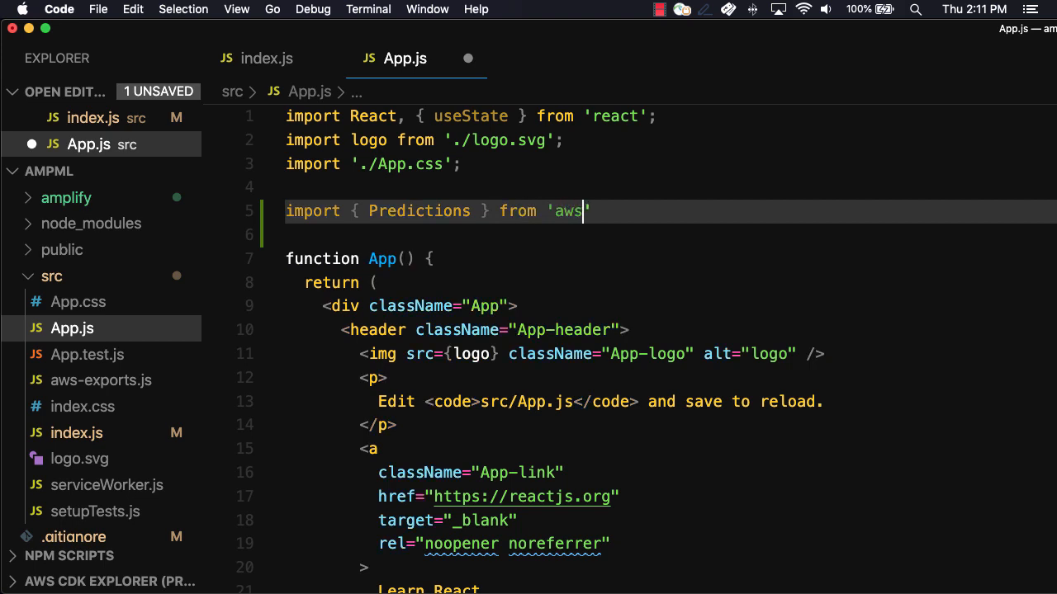
text(-amplify)
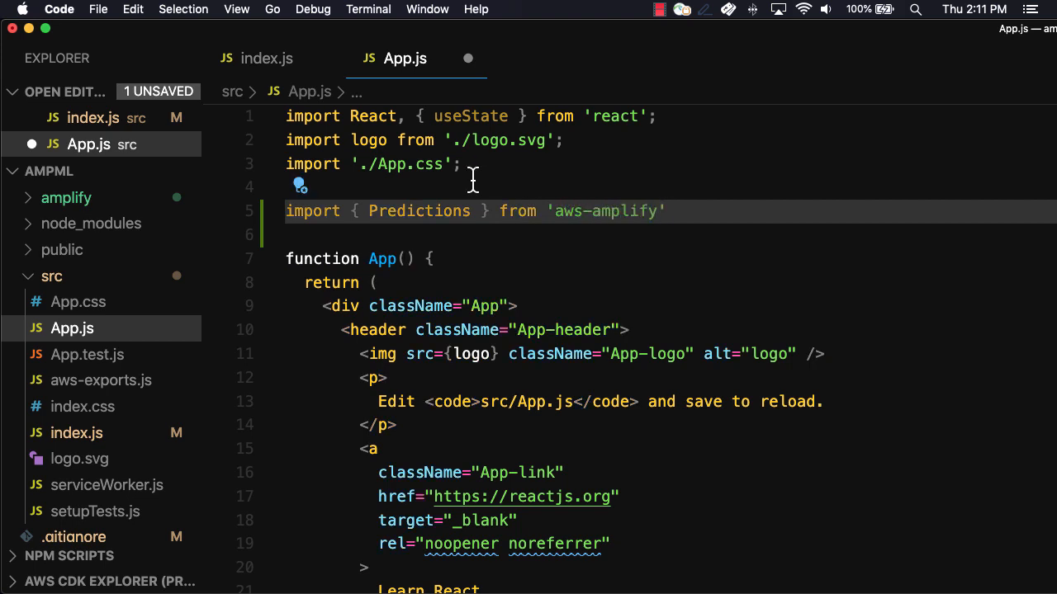
Declare response state with useState defaulting to "Please upload a photo".
scroll(down, 3)
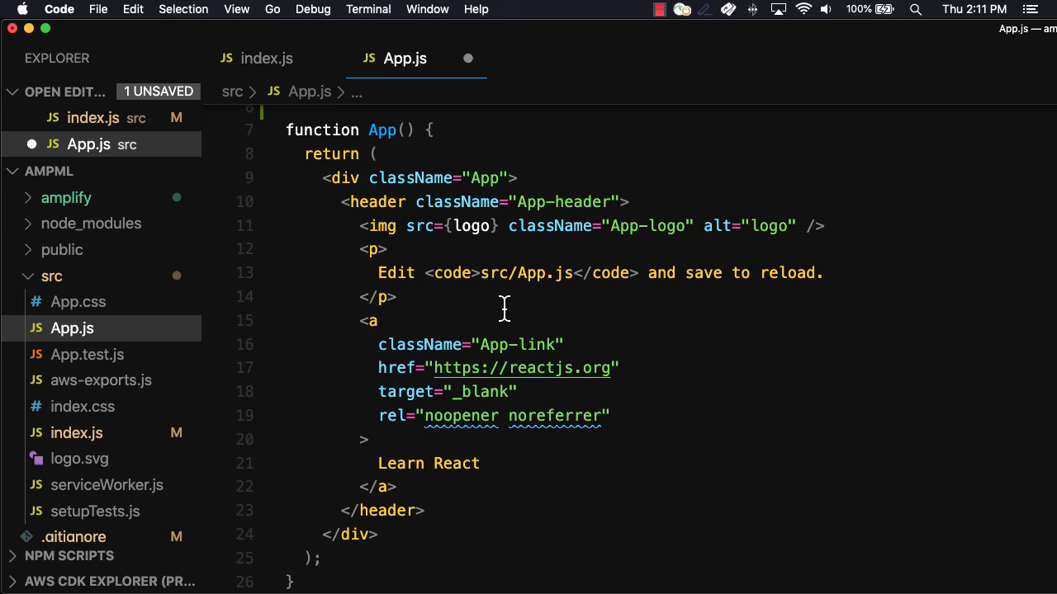
text(c)
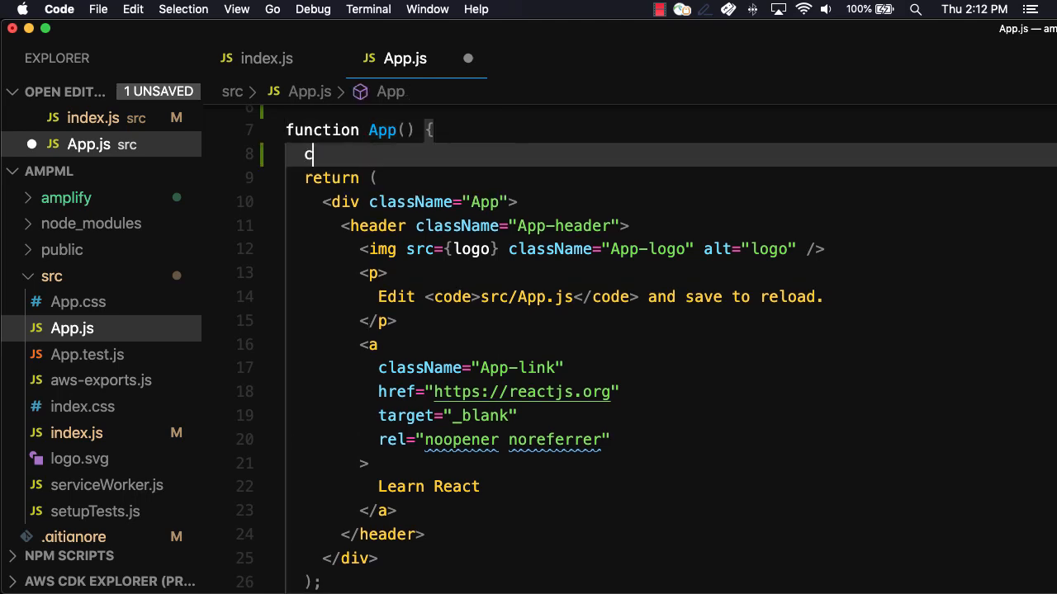
text(onst [response,)
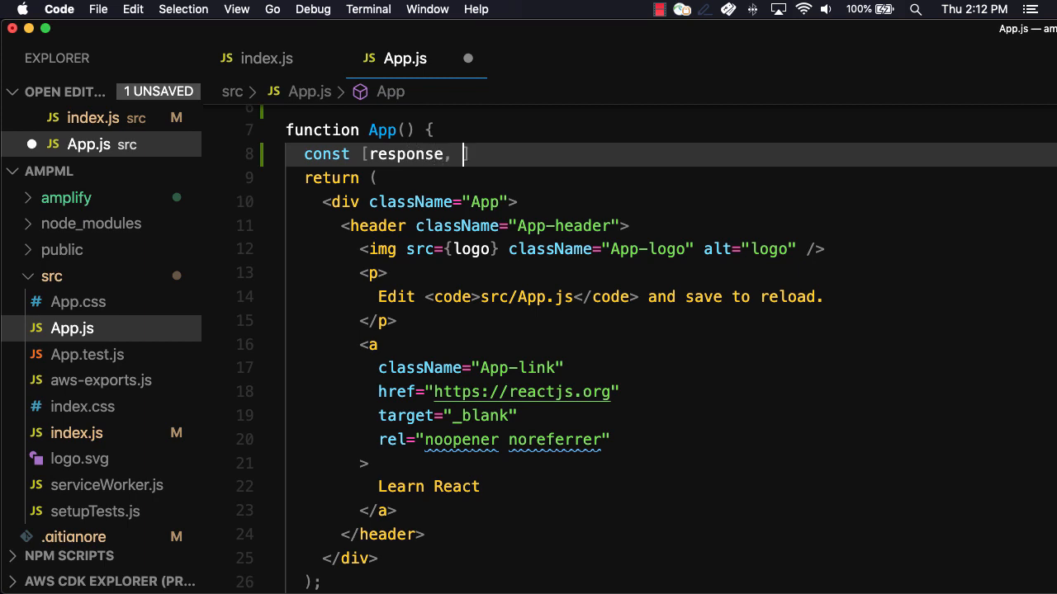
text(setResponse])
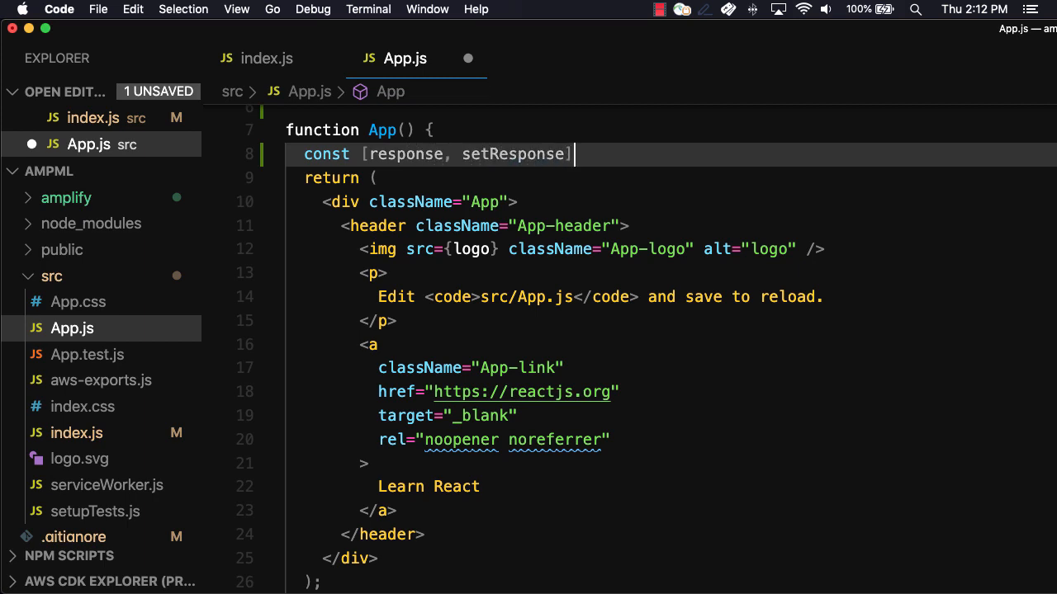
text(= useState)
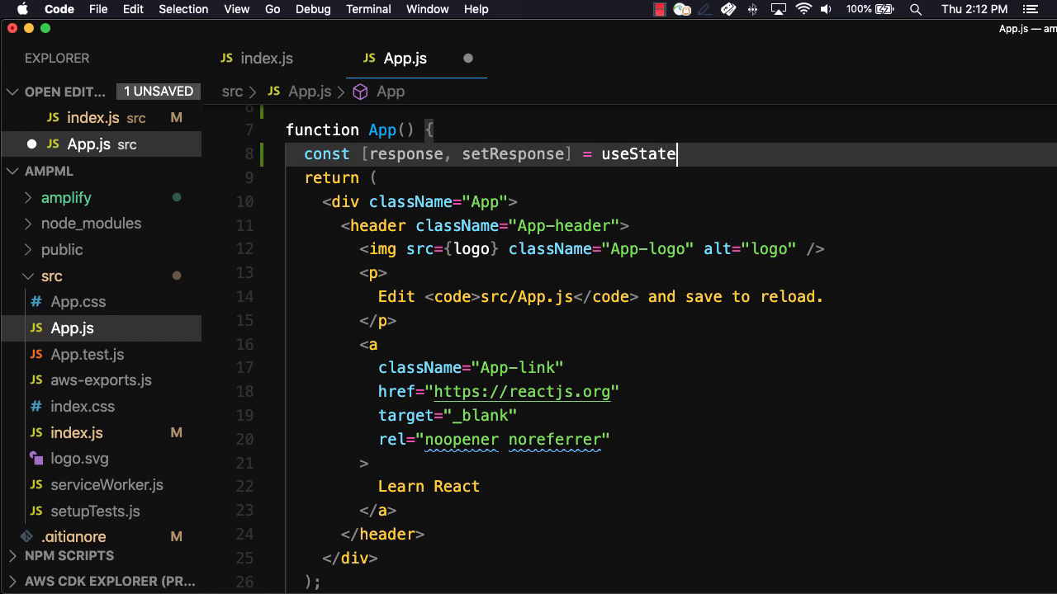
text(("Please uplo)
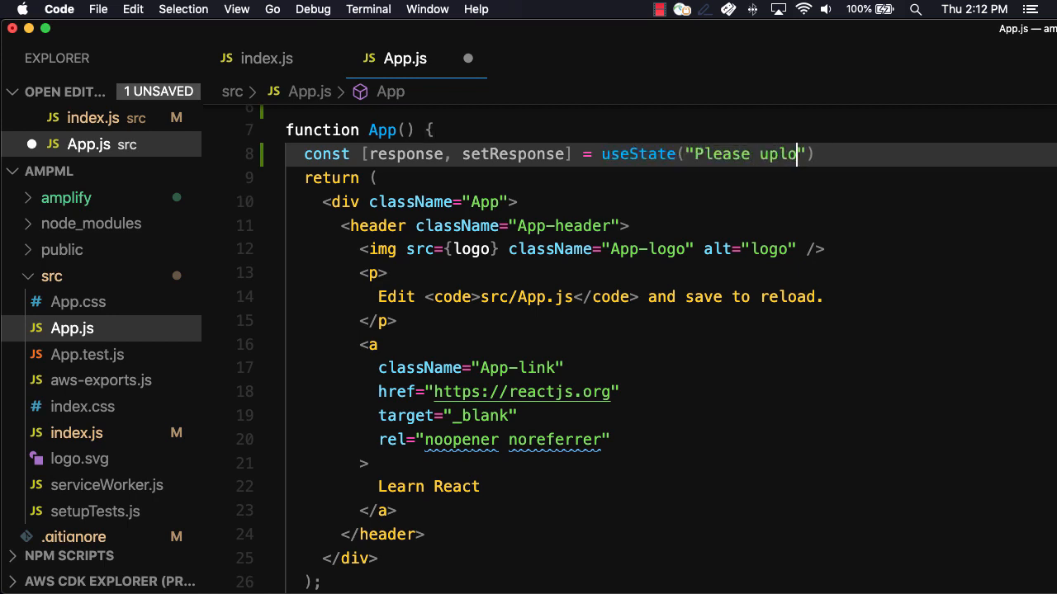
text(ad a photo)
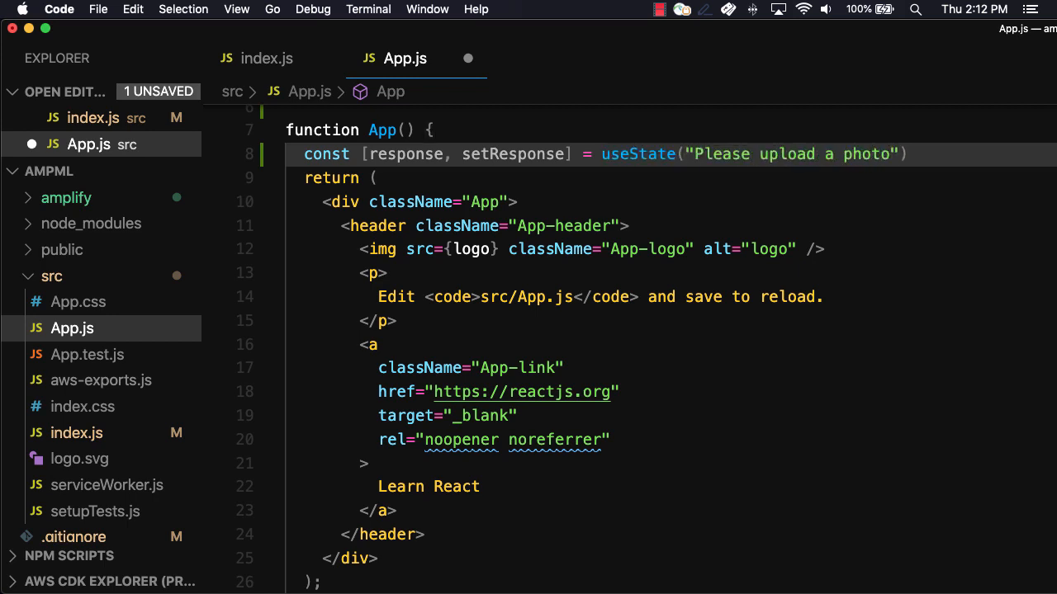
Write async identify that sets an "Identifying text" message and takes files[0] from the event target.
text(asy)
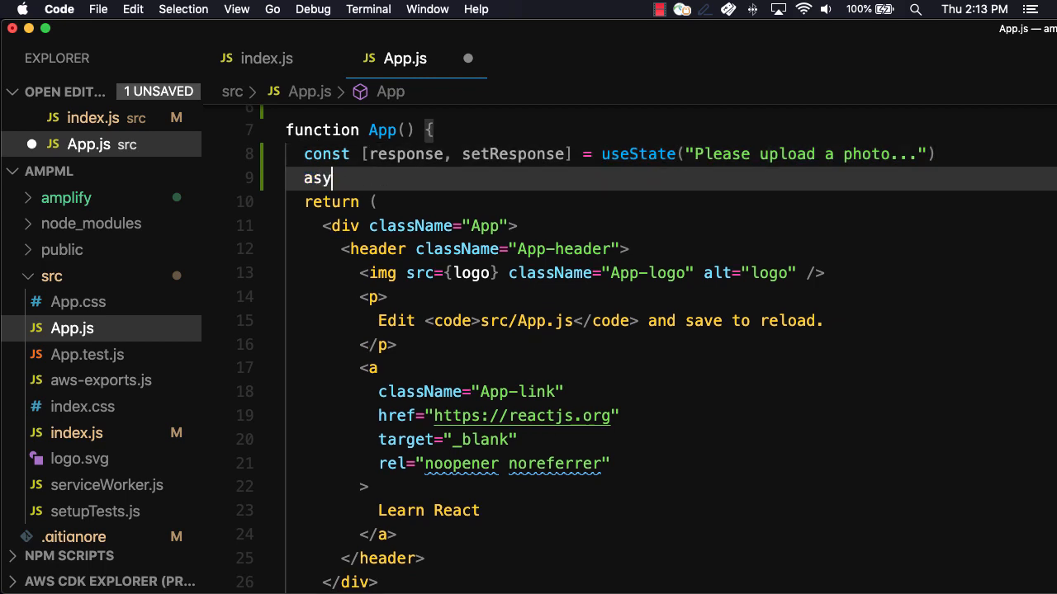
text(nc function i)
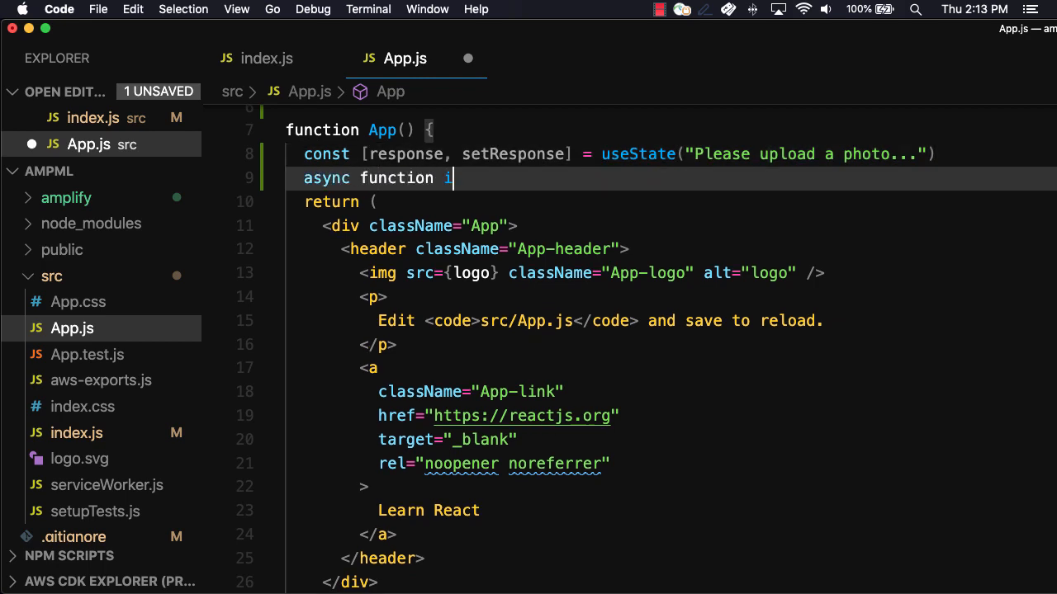
text(dentify())
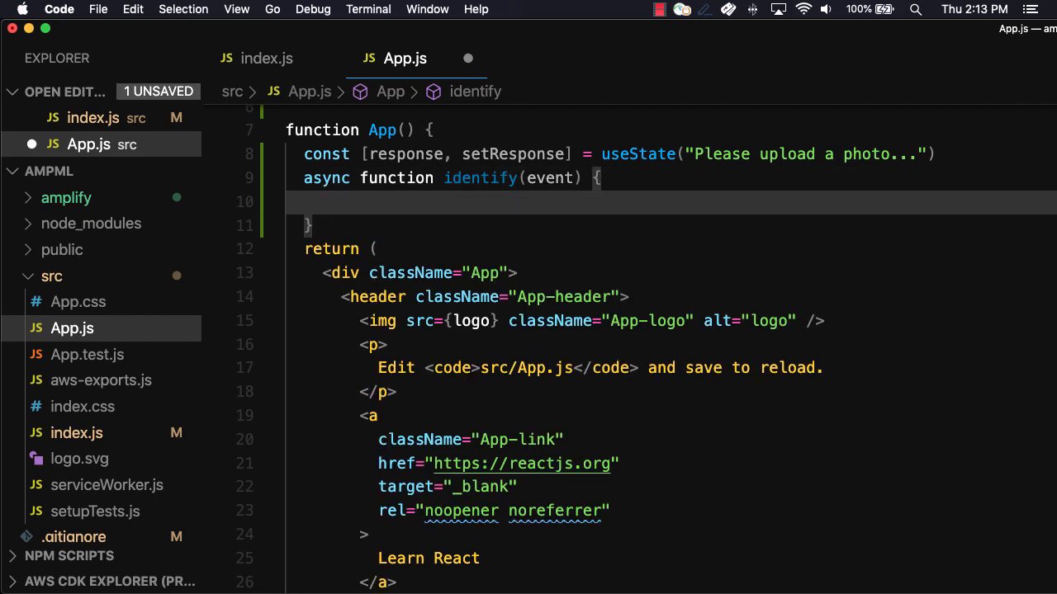
text(setResponse)
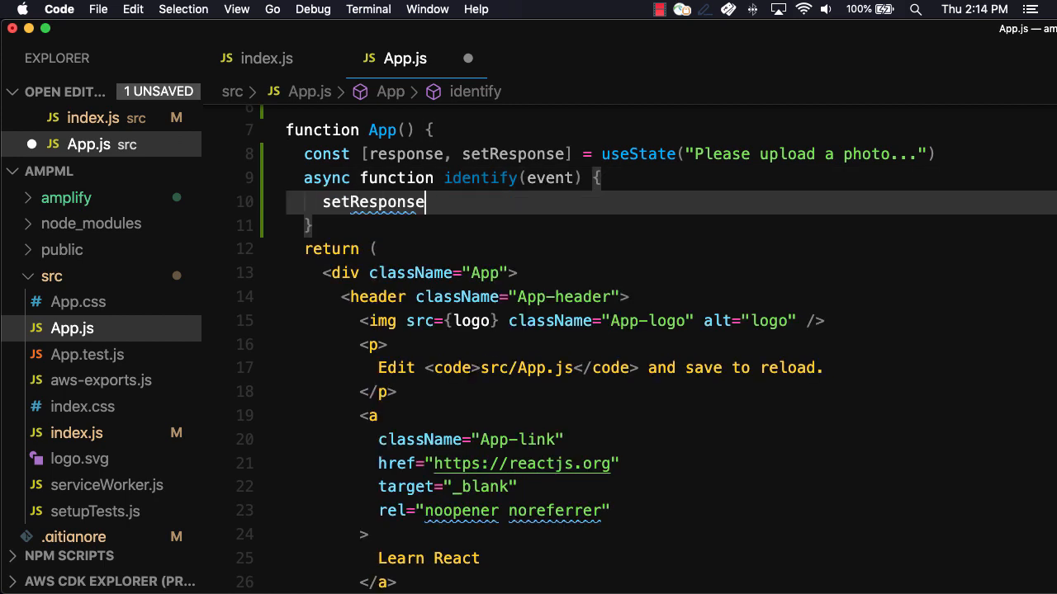
text(("Ident")
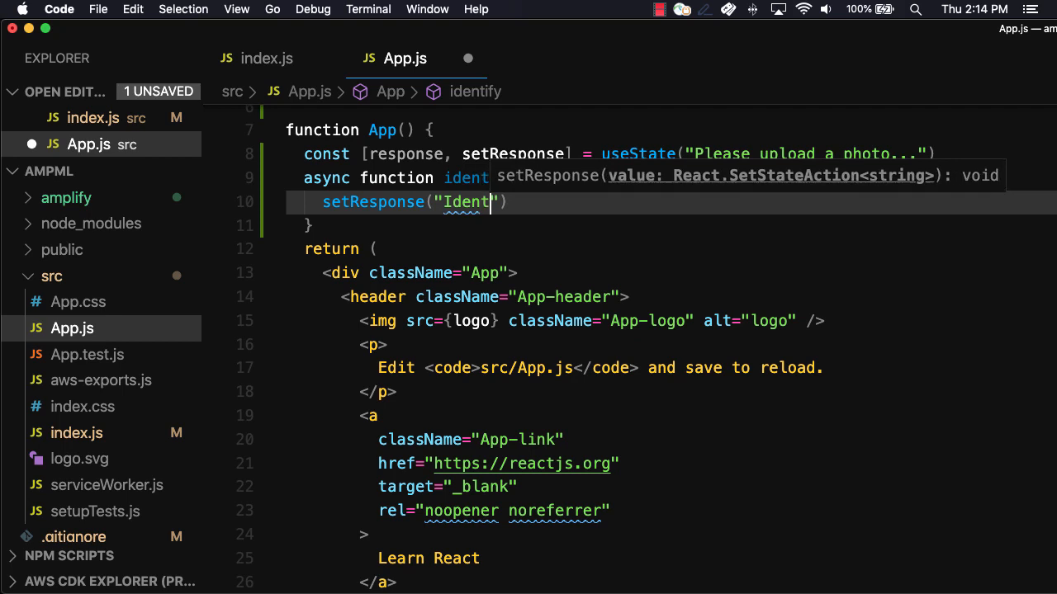
text(ifying text...)
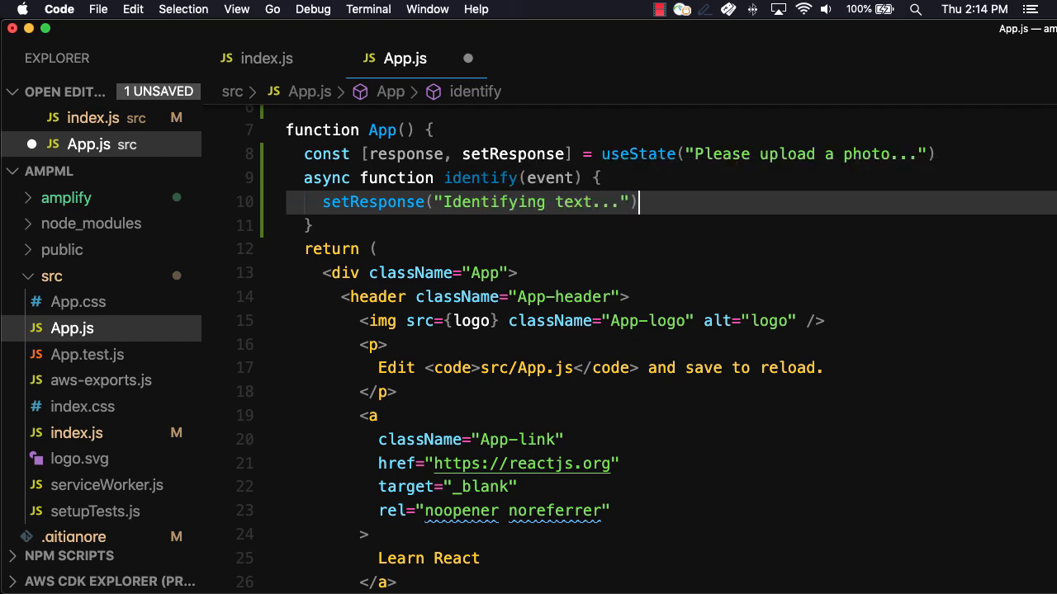
text(c)
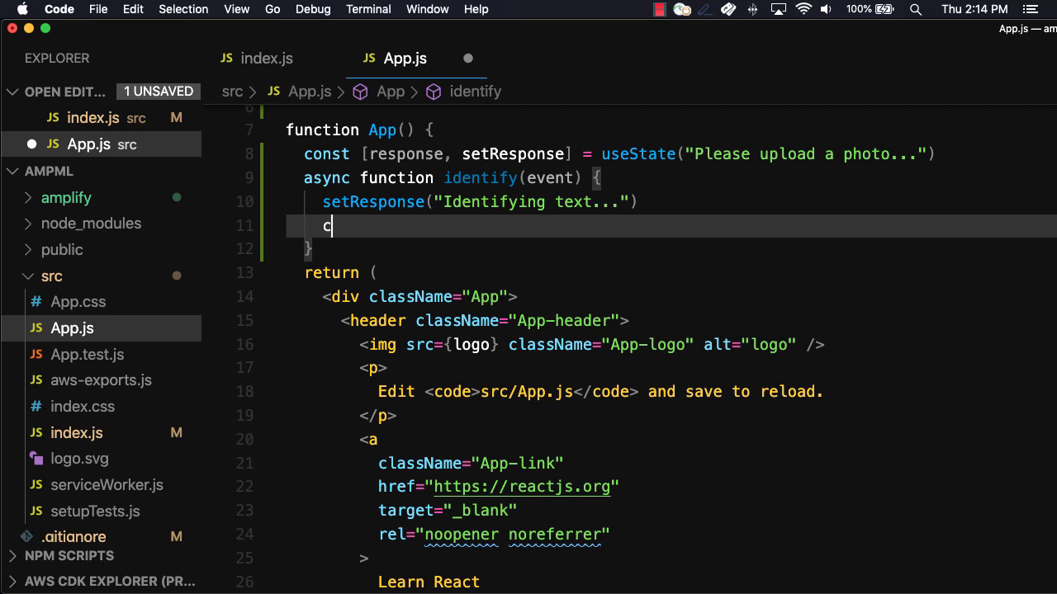
text(onst { target: { files }} = event)
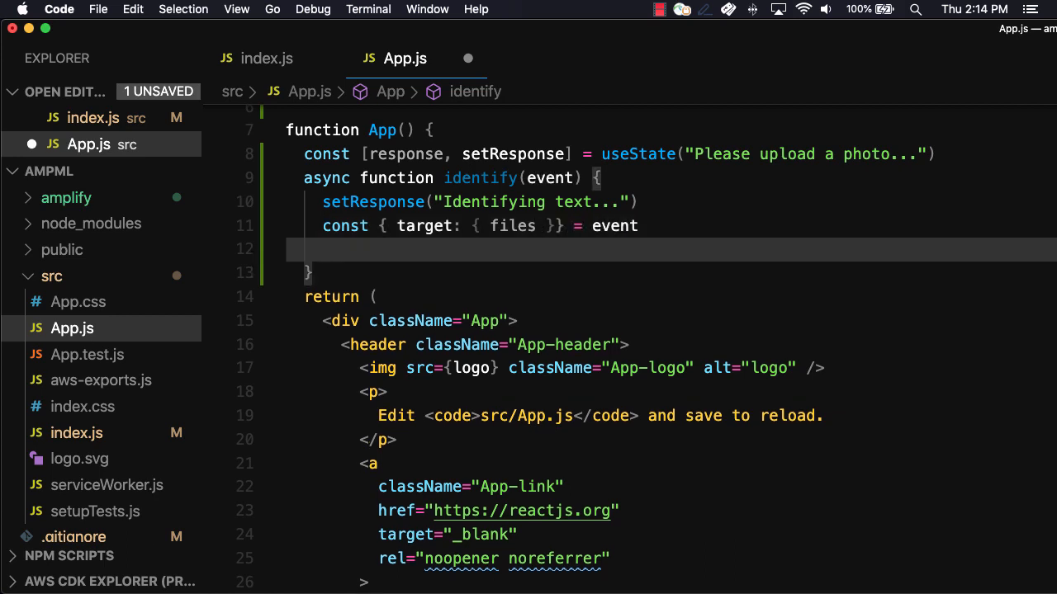
text(const file)
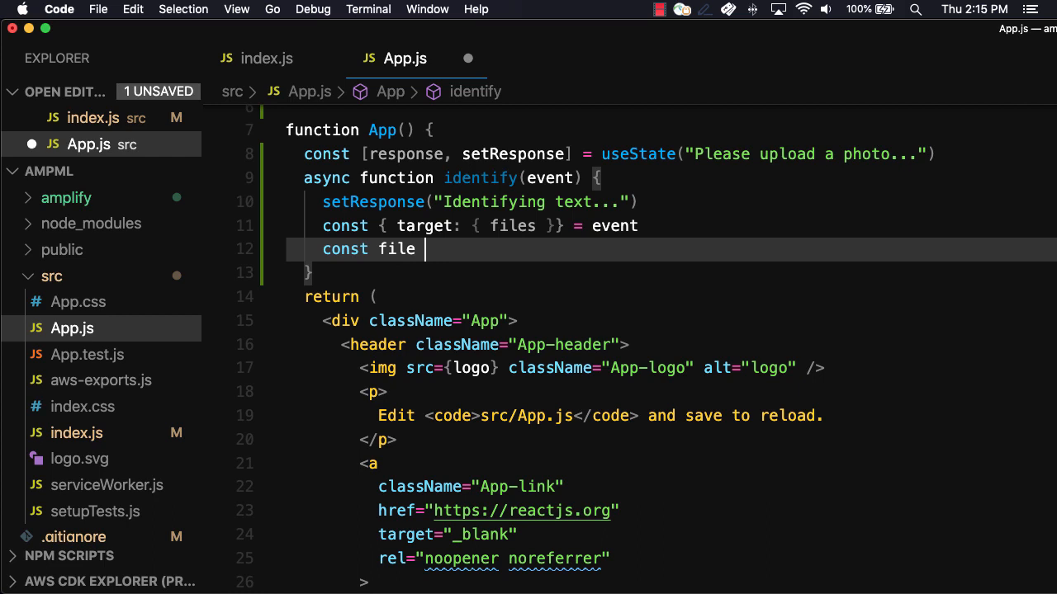
text(= files[0])
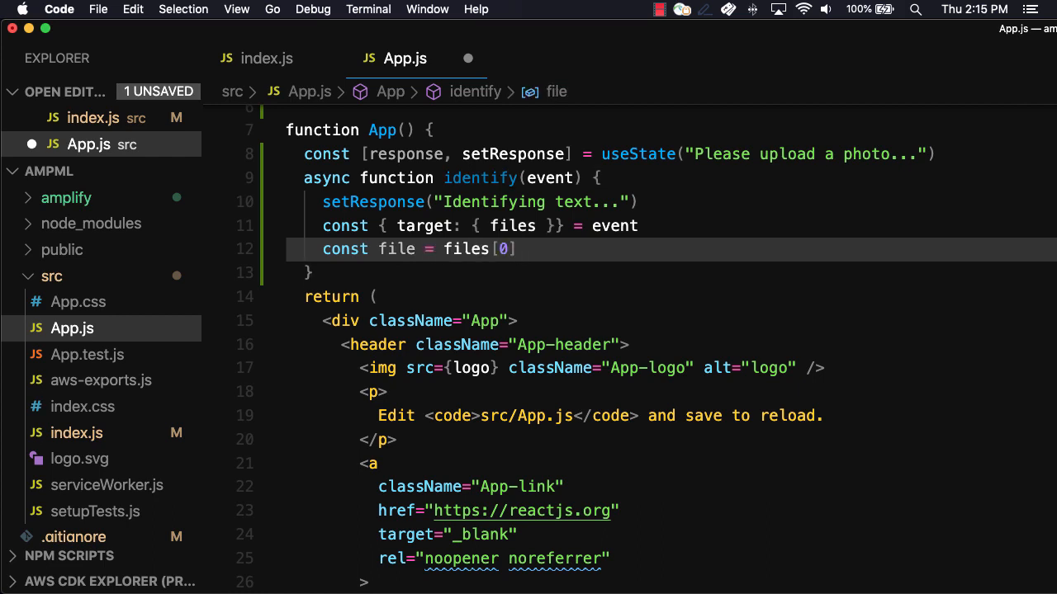
Call Predictions.identify with text source file and format PLAIN, noting PLAIN, FORM, TABLE, ALL options.
text(const data = await)
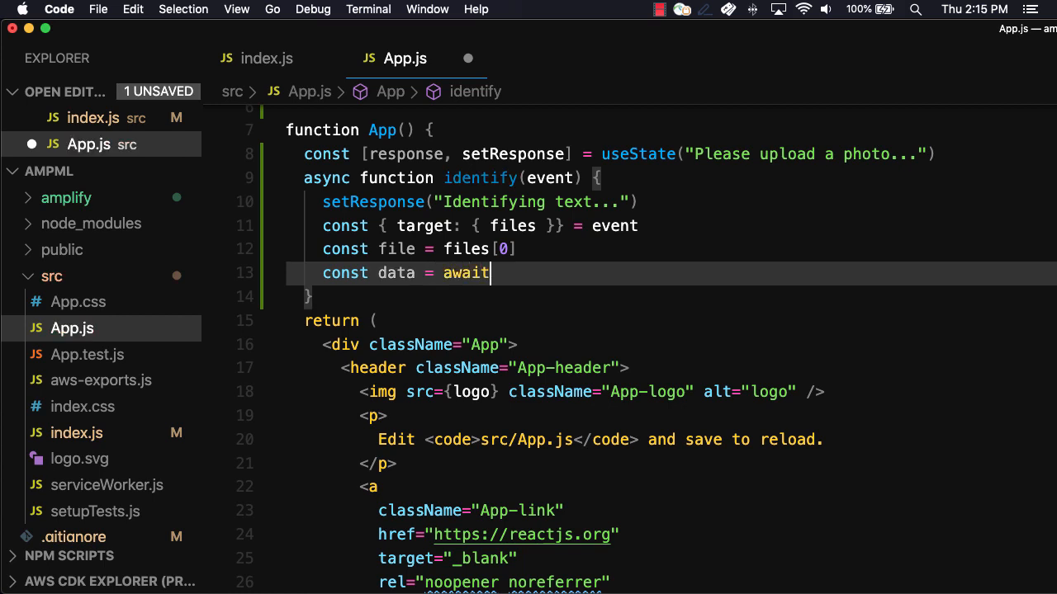
text(Predictions.identify({)
text(text: { source: { )
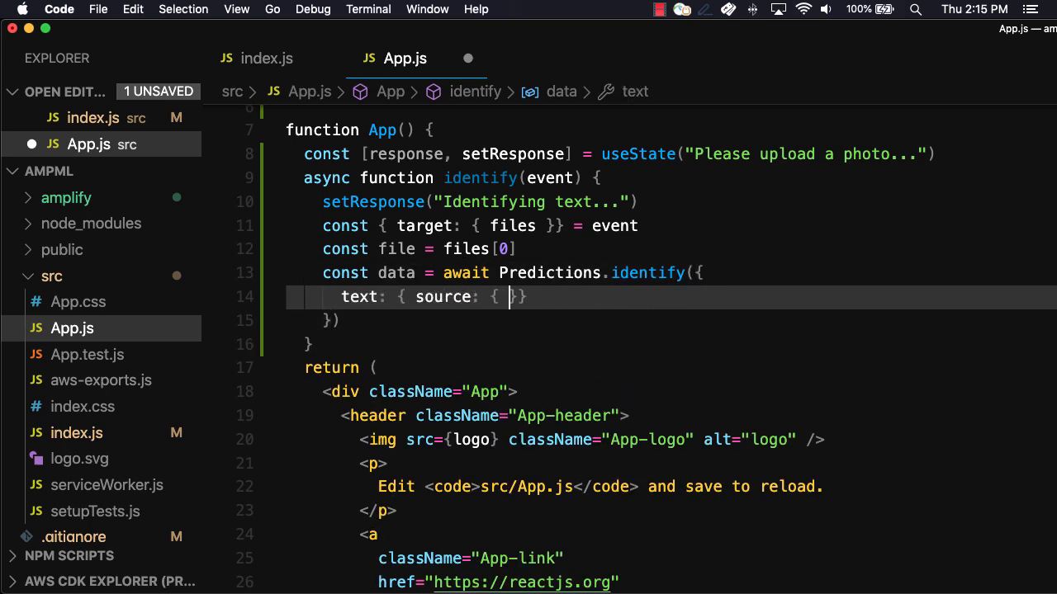
text(file)
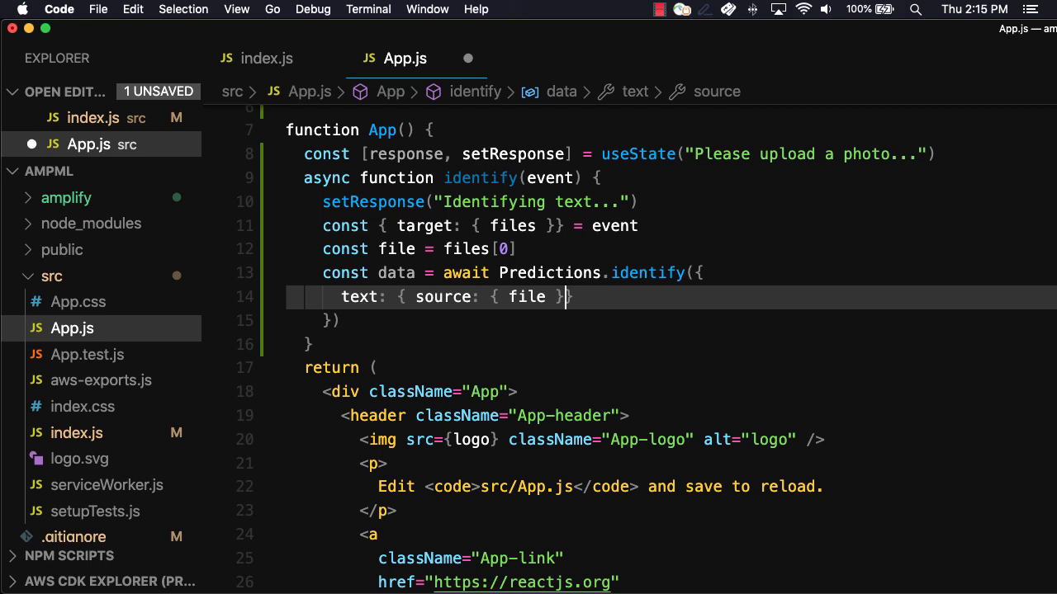
text(, format: "PLAIN)
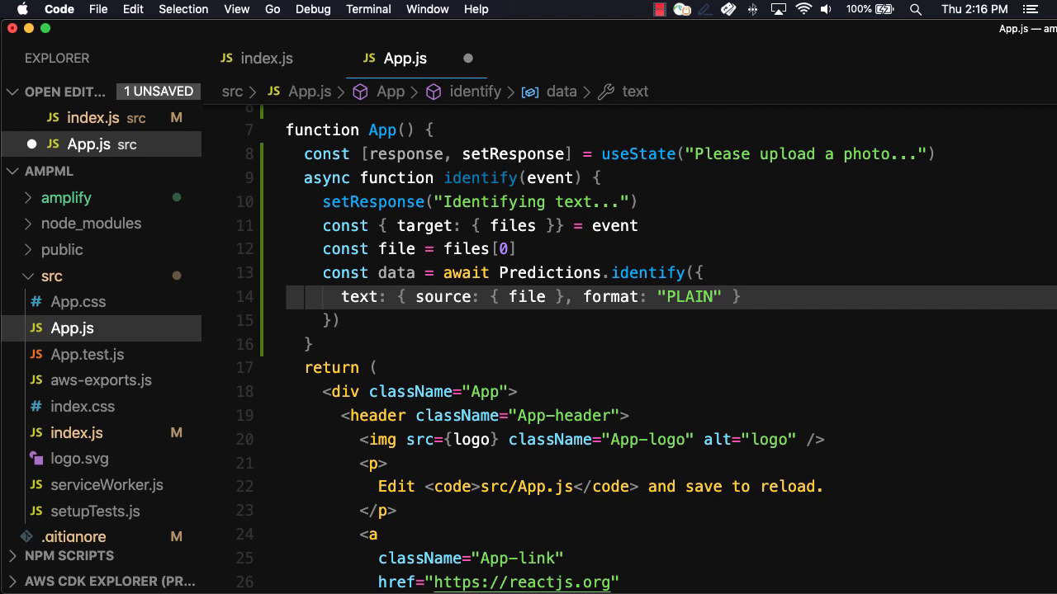
text(// PLAIN)
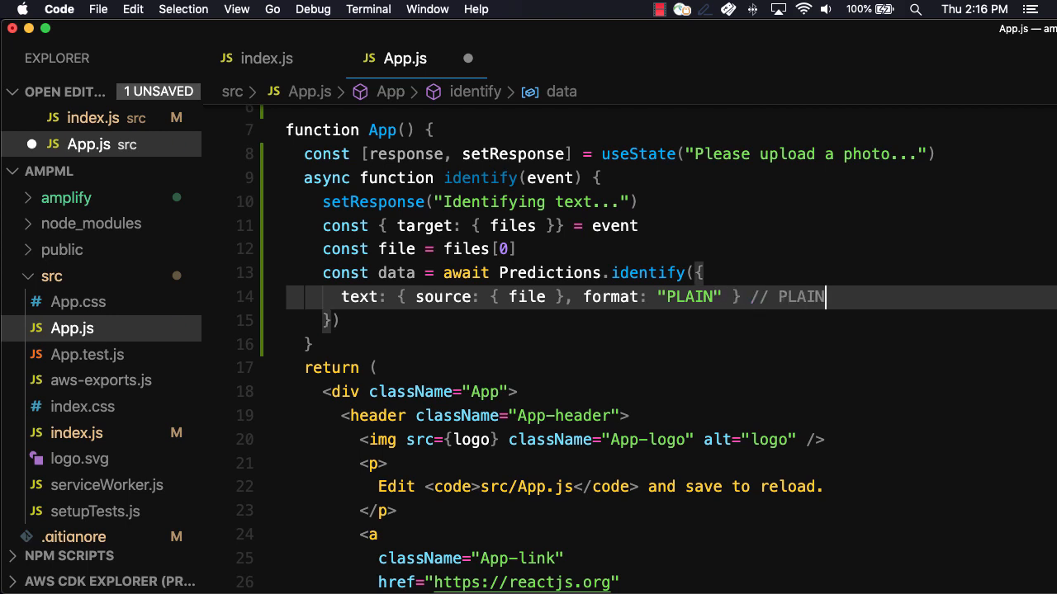
text(, FORM, T)
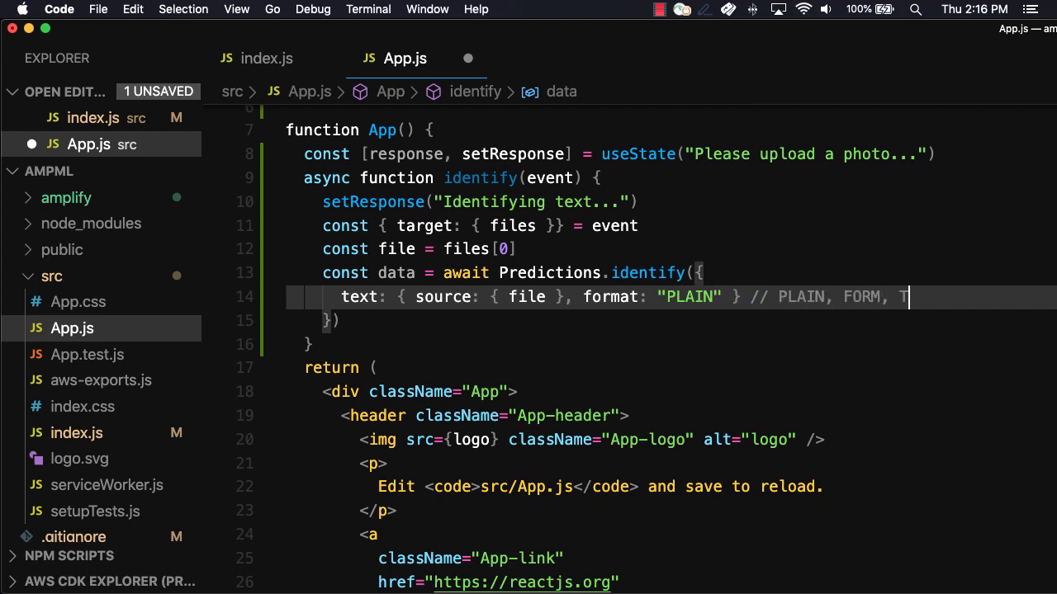
text(ABLE, ALL)
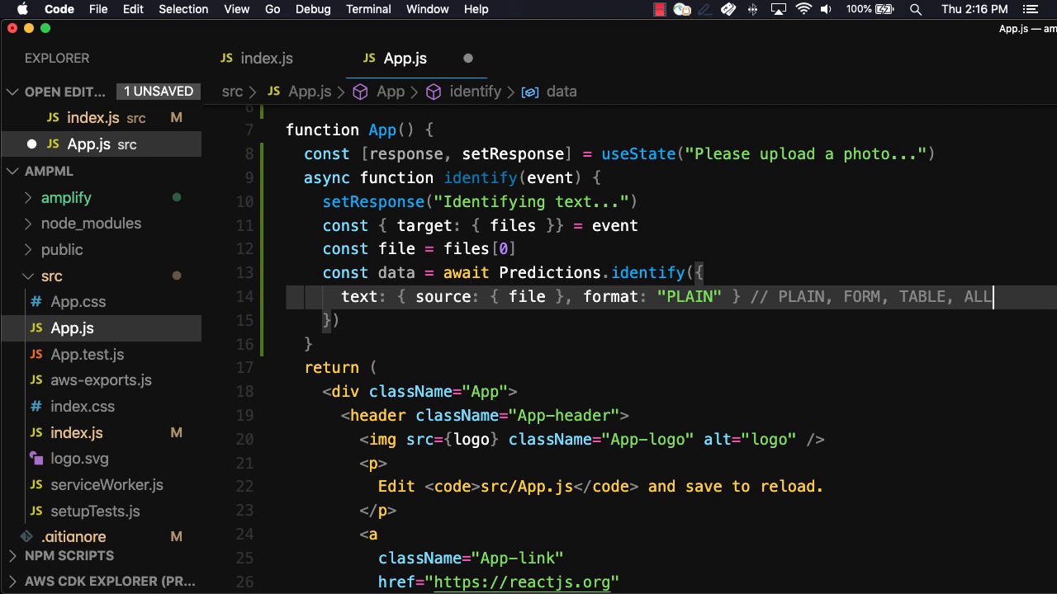
click(342, 320)
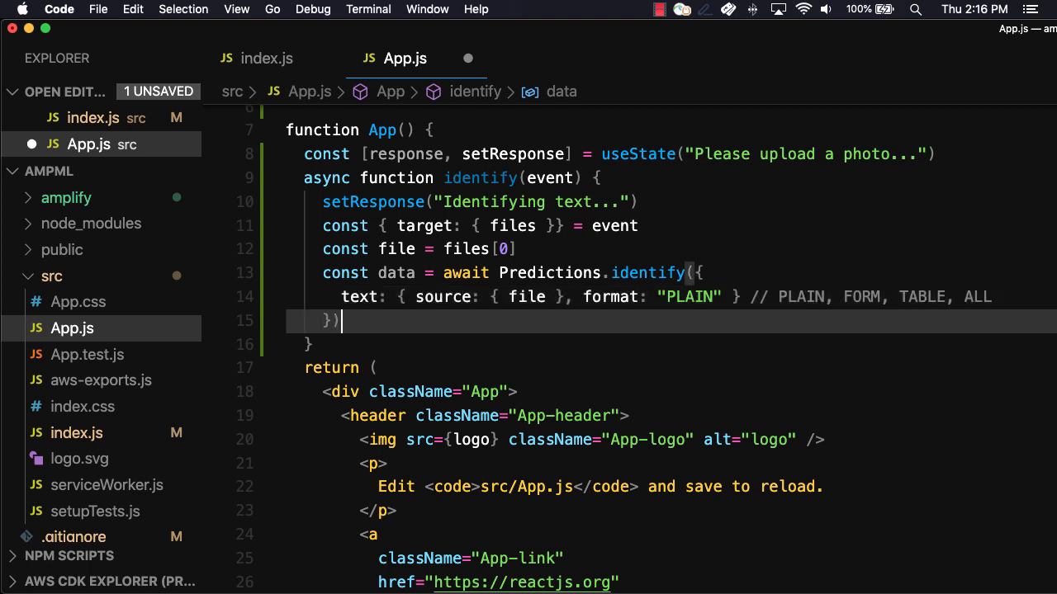
text(setResponse()
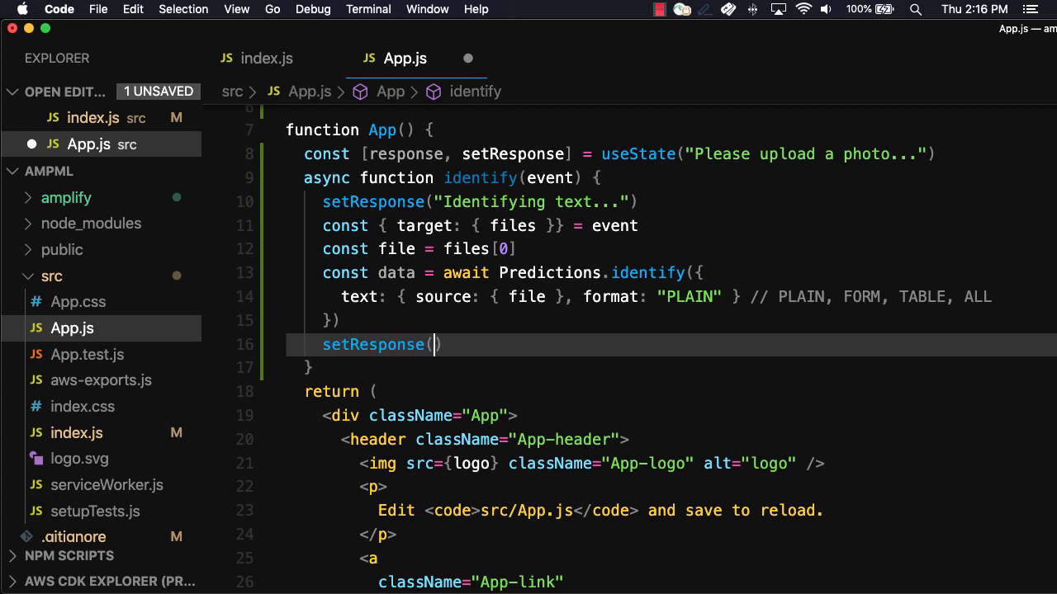
Set the response to data.text.fullText after the identify call.
text(data.text.ful)
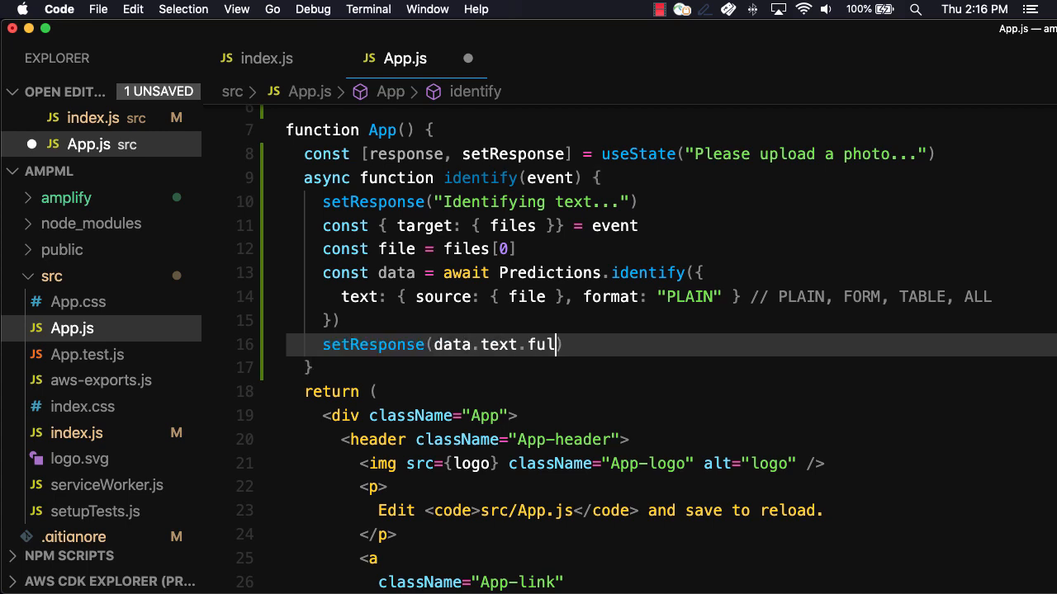
text(lText)
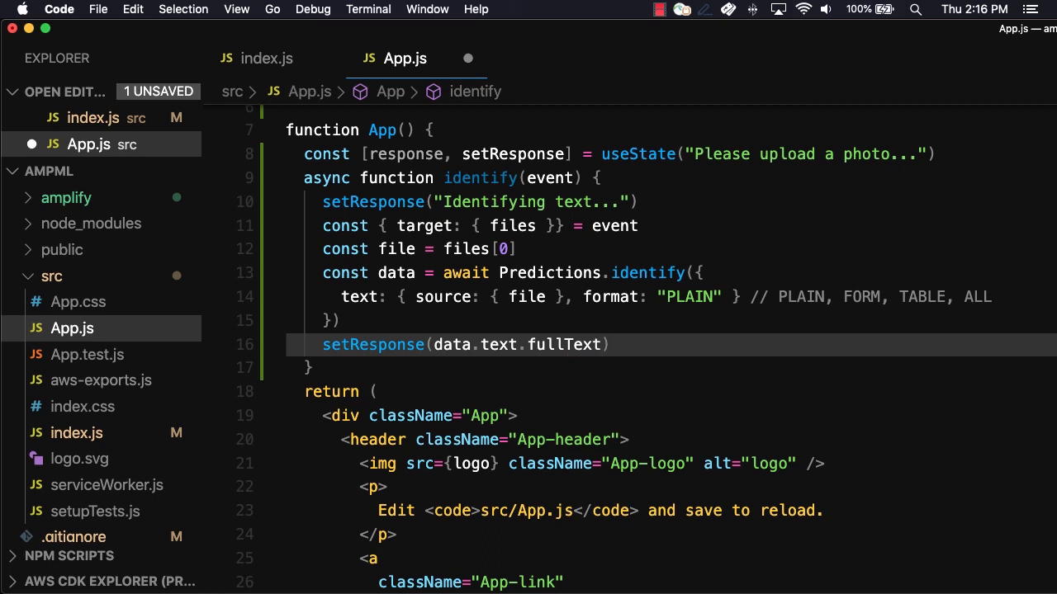
mouse_move(466, 416)
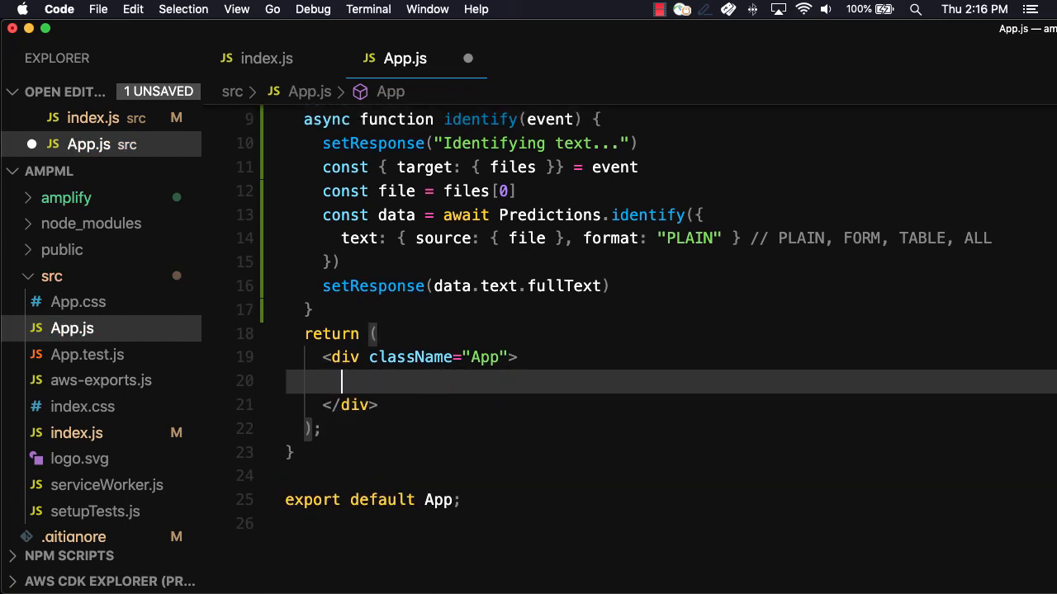
Render an <h3>Text identification</h3> heading and a file input with onChange={identify}.
text(<h3>Tex</h3>)
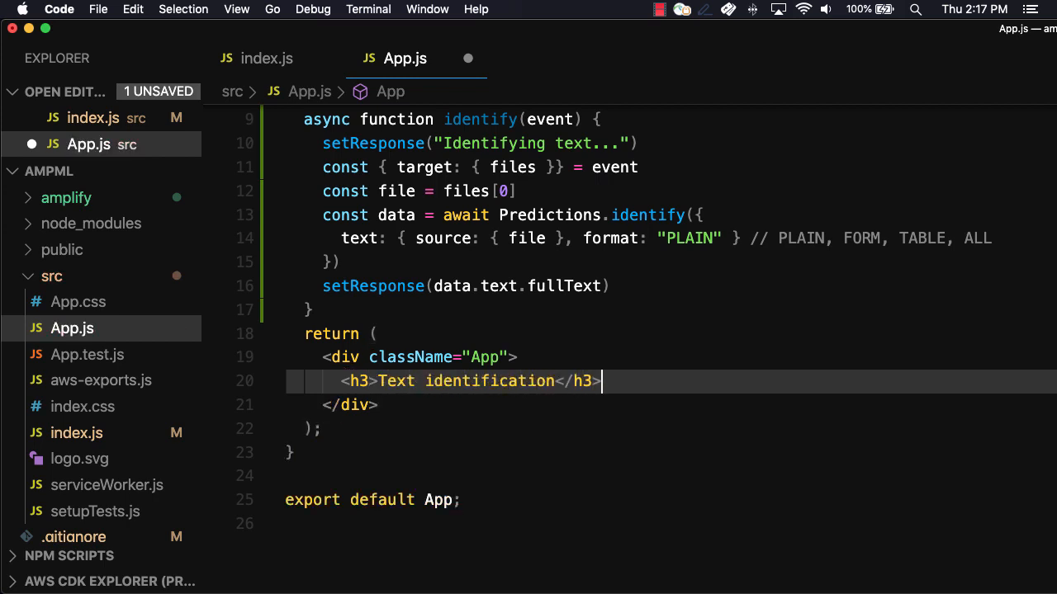
text(<input)
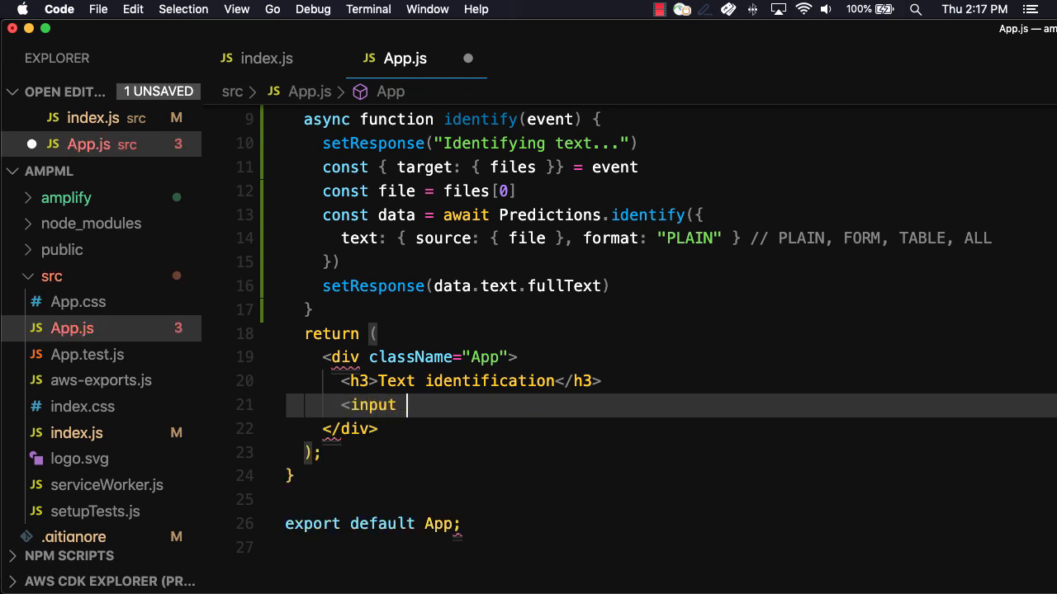
key(Enter)
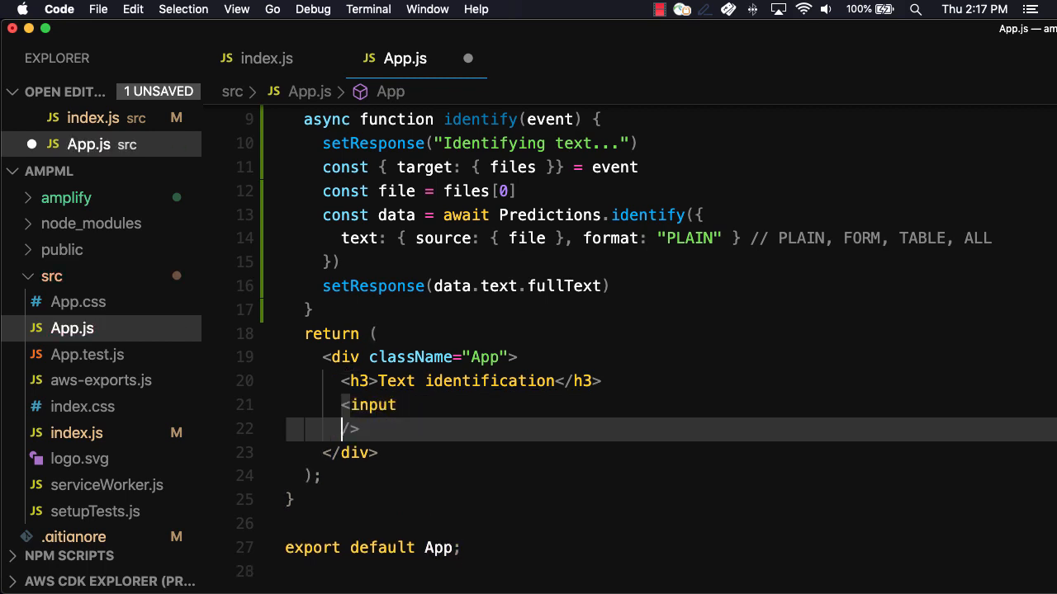
text(type="file)
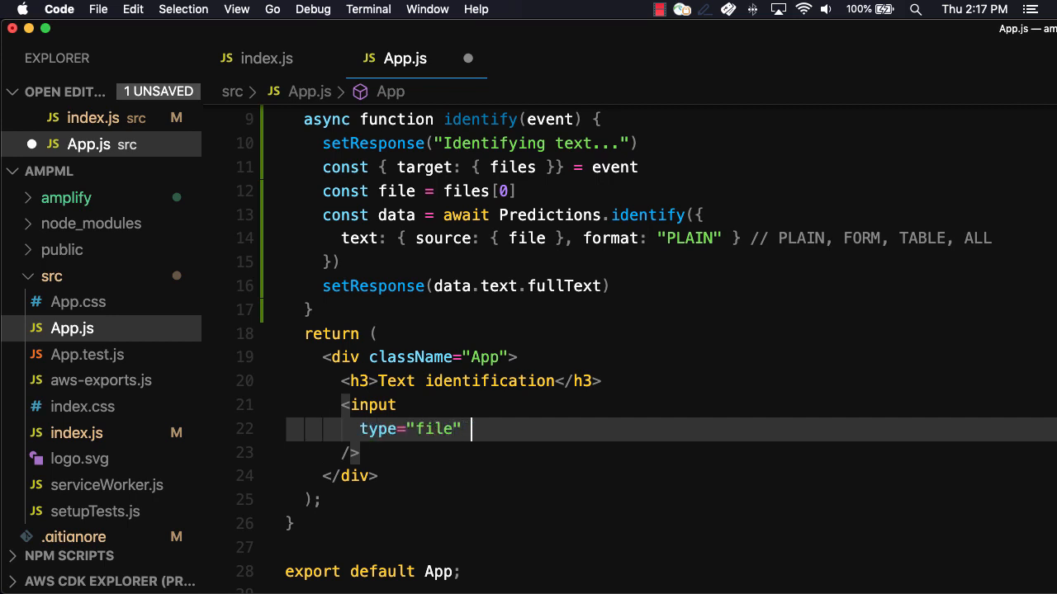
text(onChange={identify)
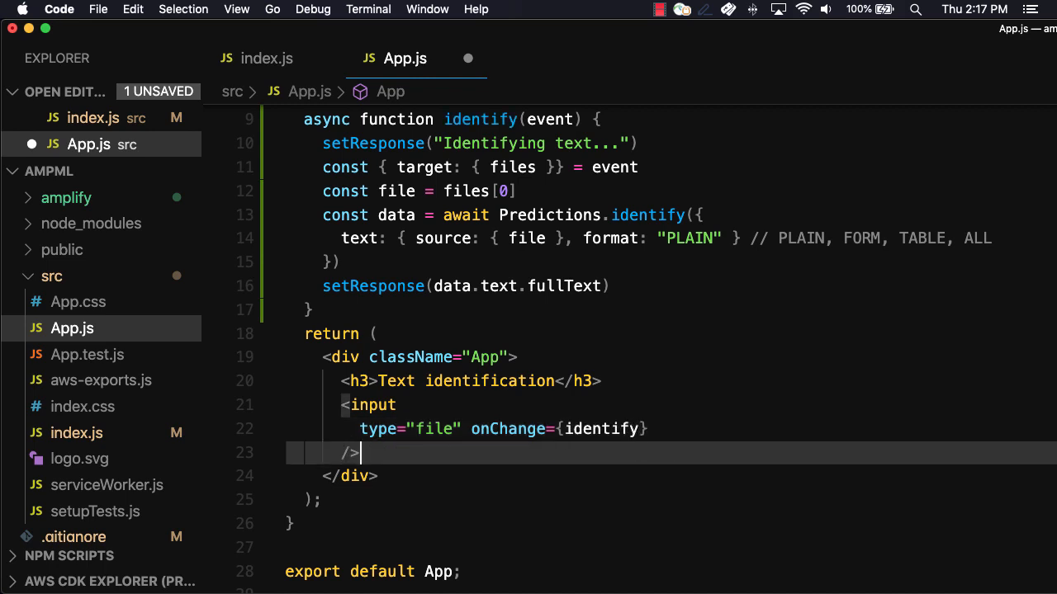
Add a <p>{response}</p> paragraph and start the dev server with npm start.
text(<p)
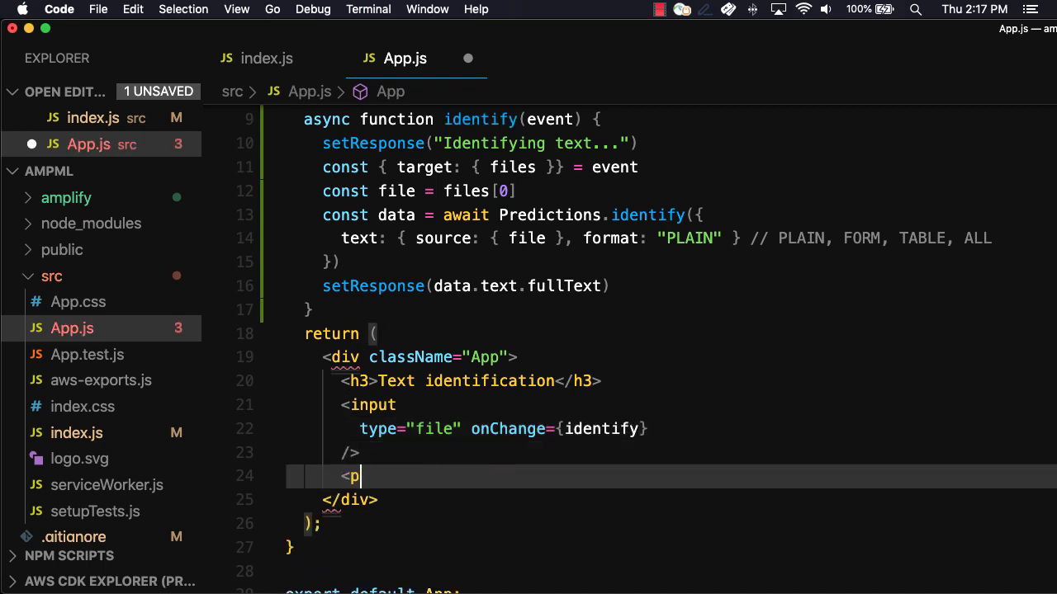
text(>{response}</p>)
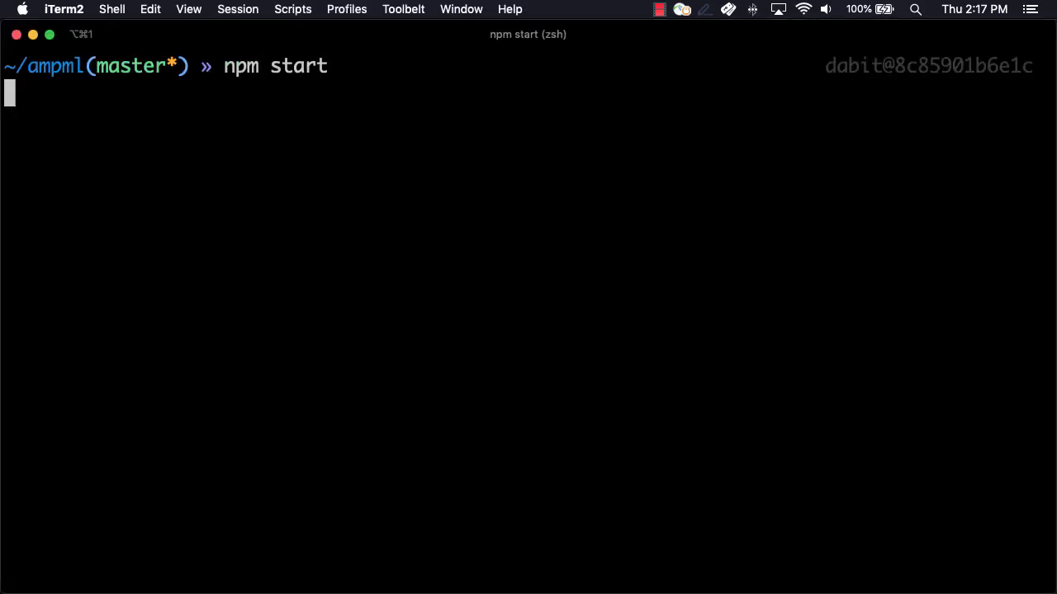
key(Return)
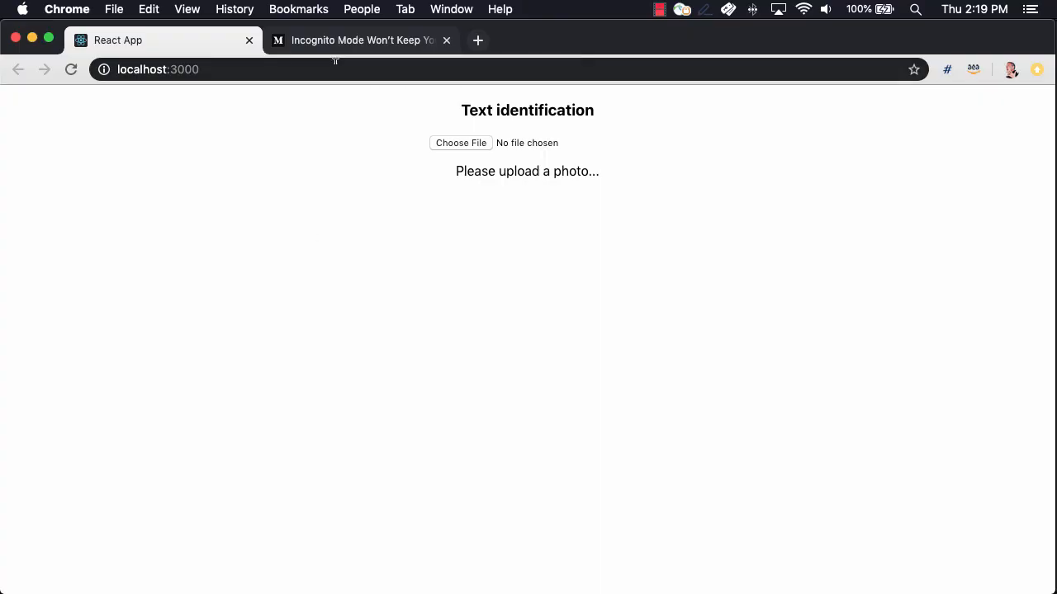
Switch to the Medium article tab about incognito mode and scroll through it.
click(360, 40)
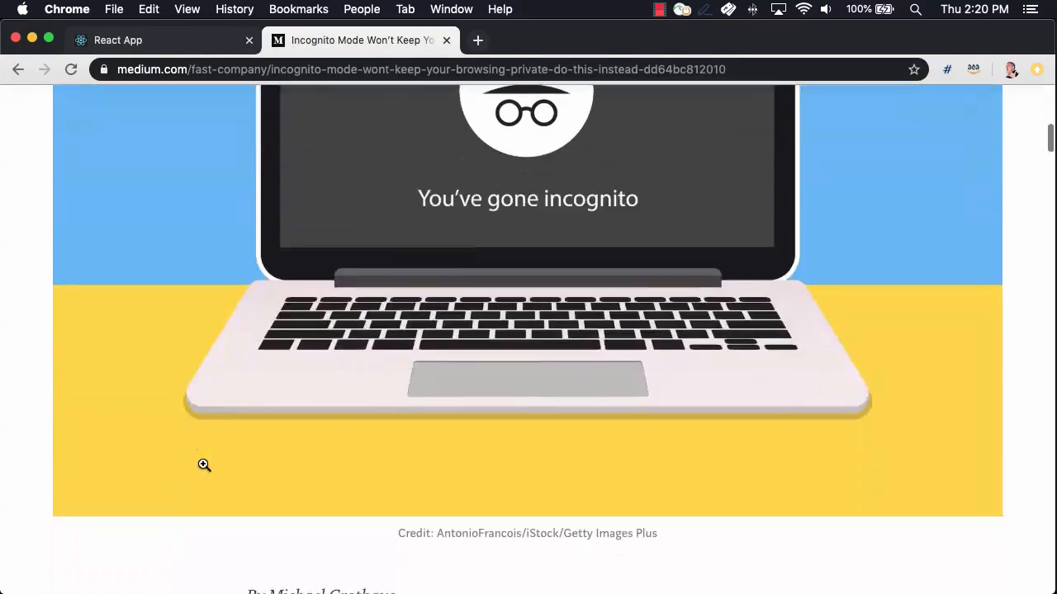
scroll(down, 3)
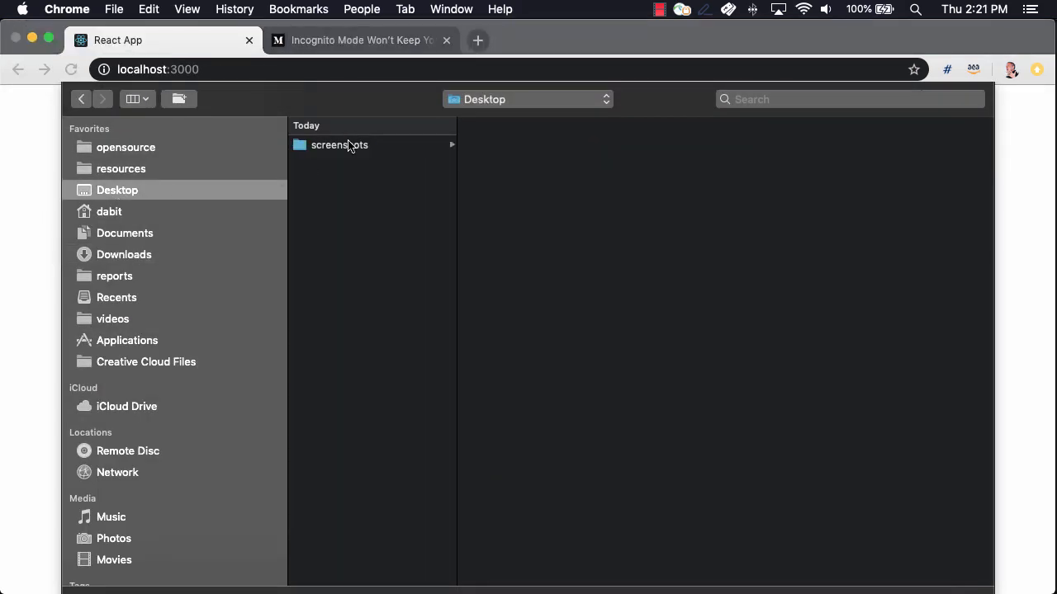
Upload the newest screenshot from Desktop > screenshots, view the recognized article text, and choose another file.
click(340, 145)
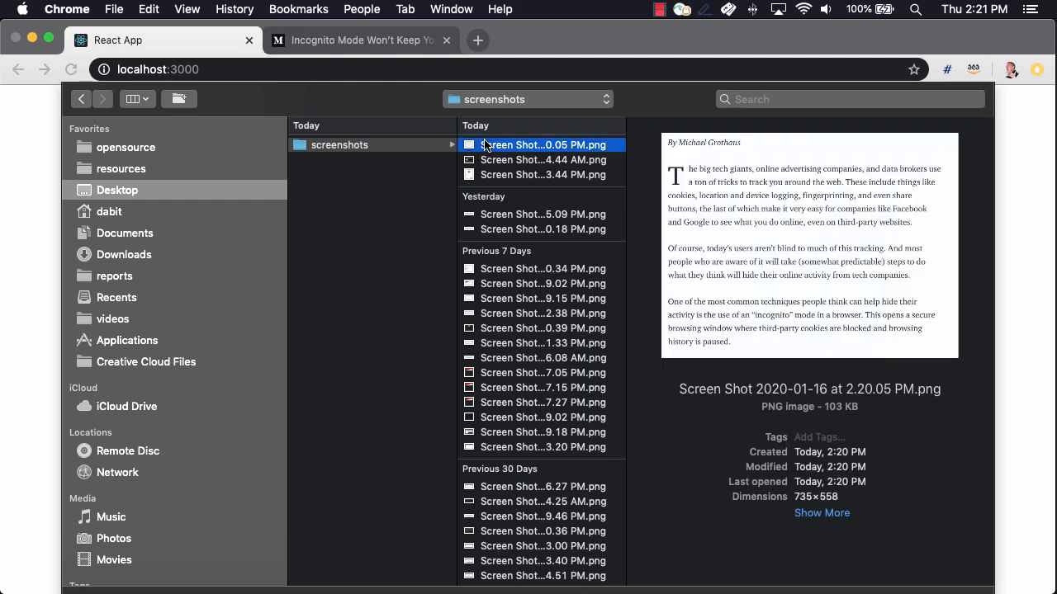
click(542, 145)
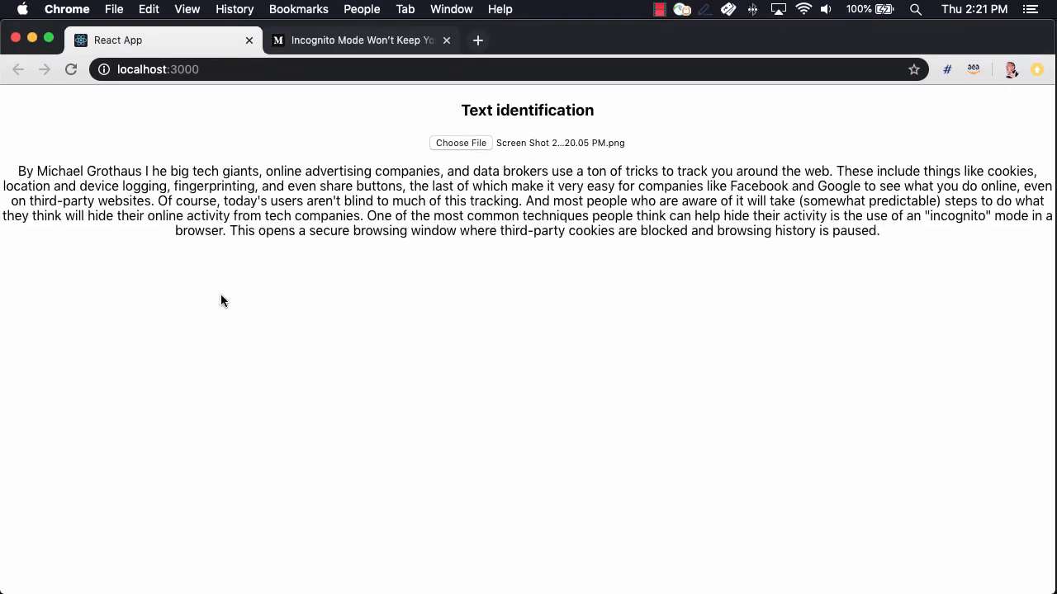
mouse_move(272, 301)
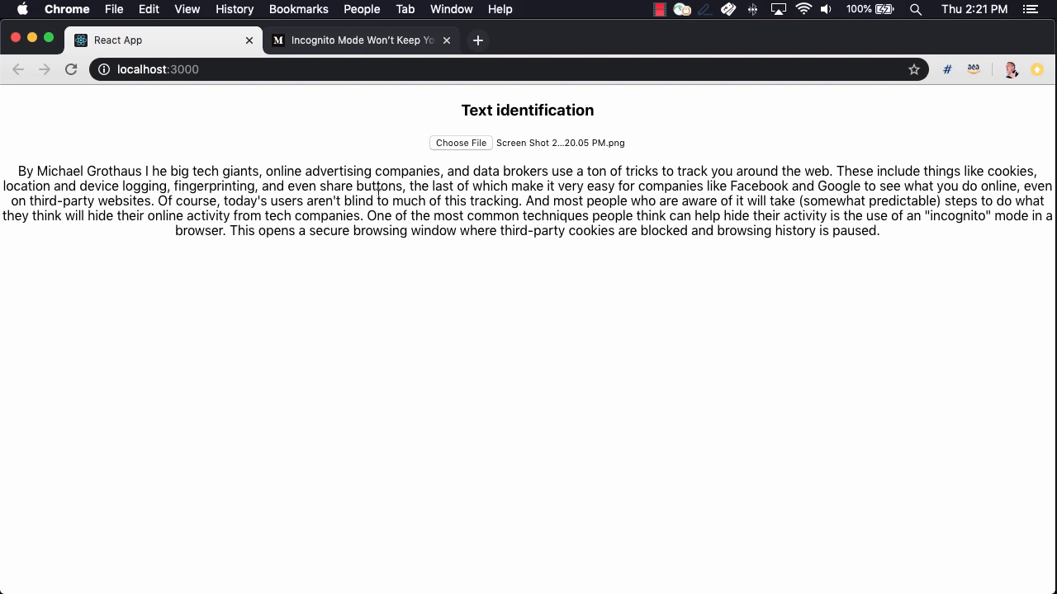
drag(406, 185, 515, 201)
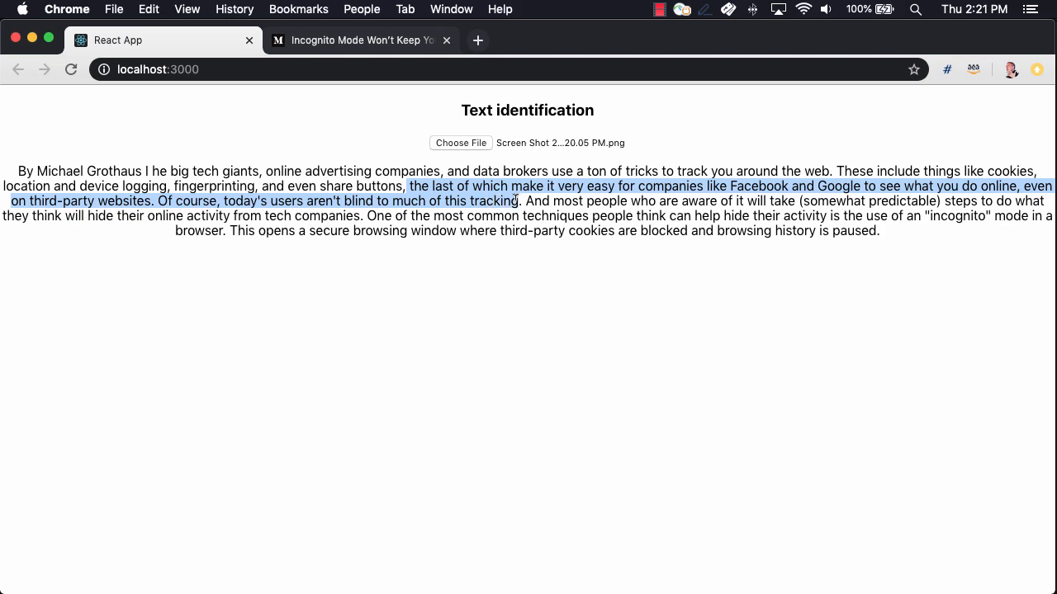
click(441, 291)
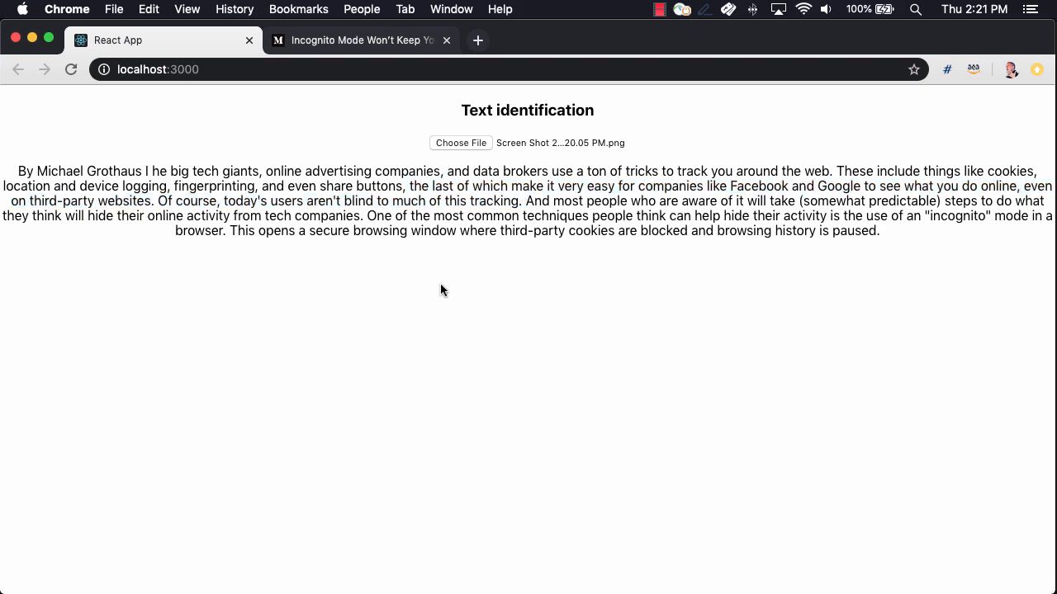
click(460, 142)
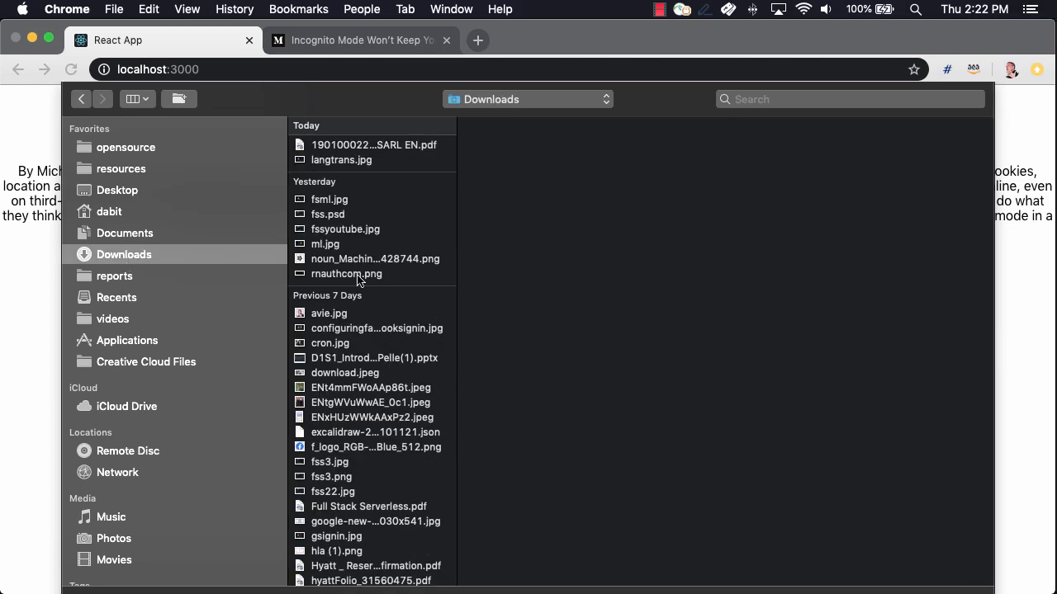
Upload rnauthcom.png from Downloads and view the recognized React Native Authentication title.
click(346, 274)
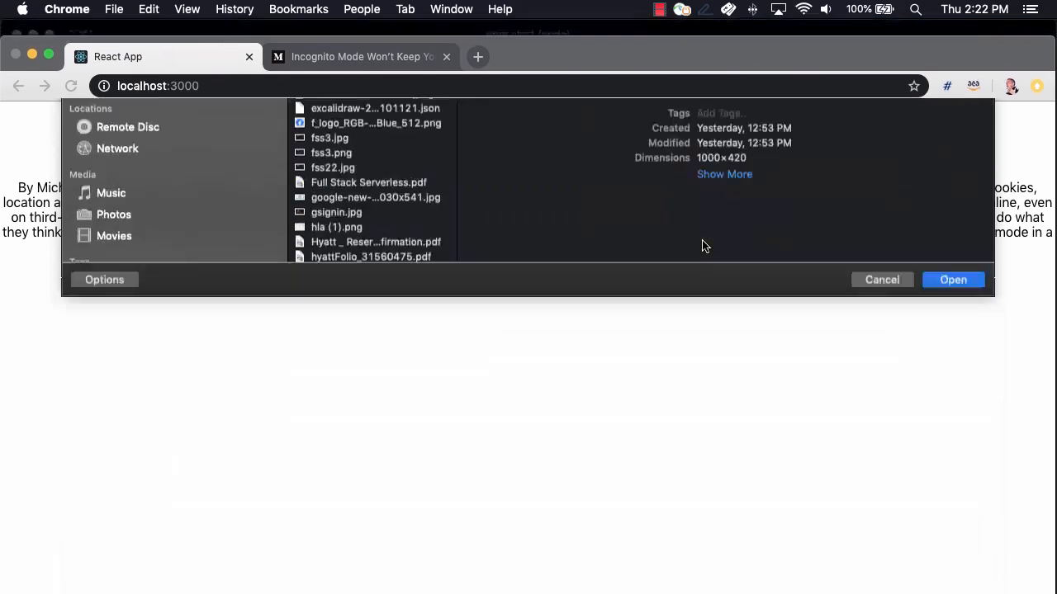
click(952, 279)
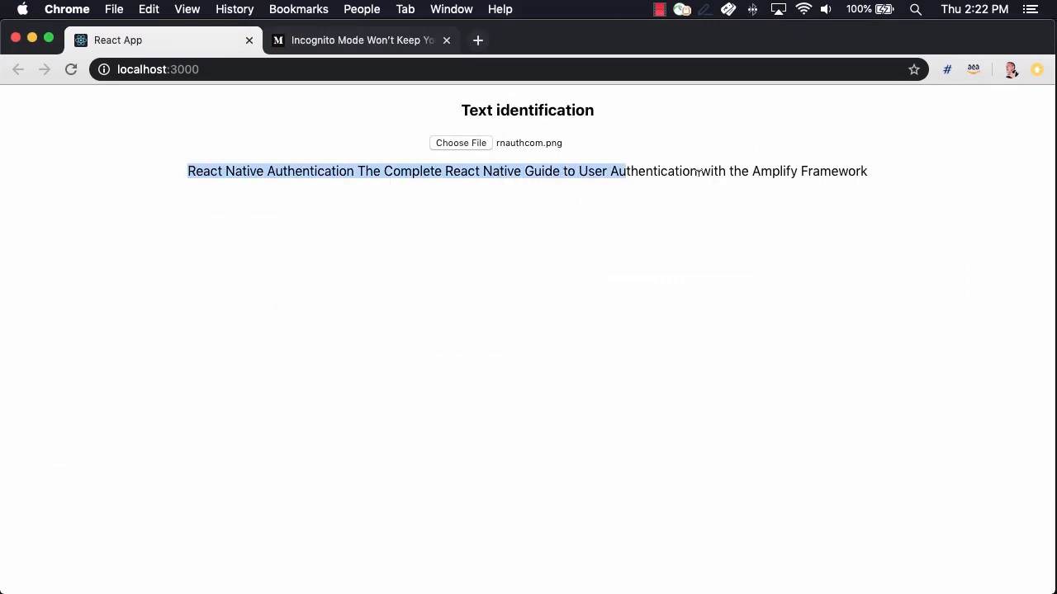
click(506, 312)
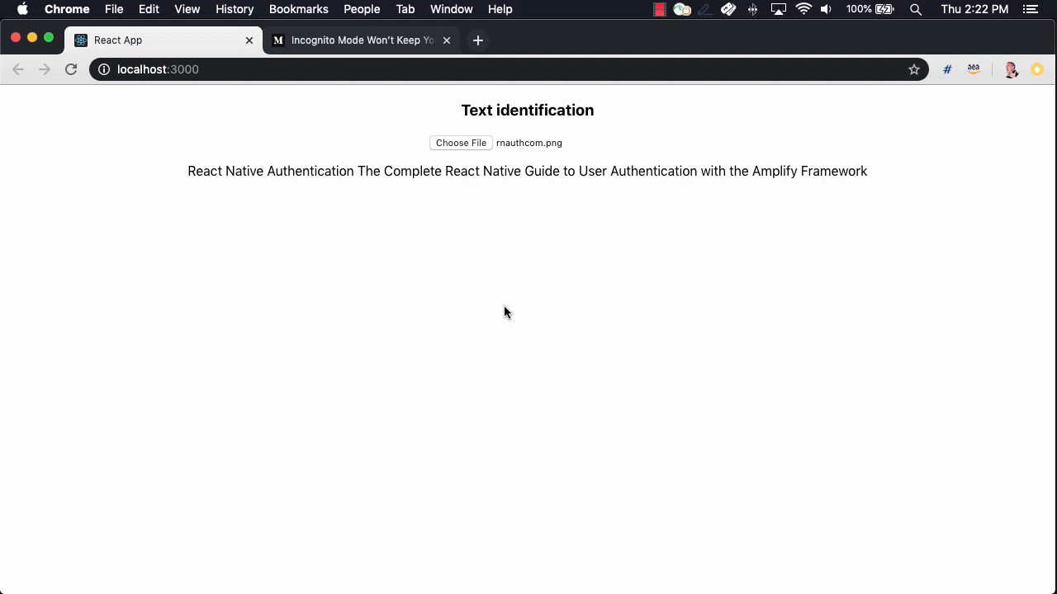
mouse_move(611, 357)
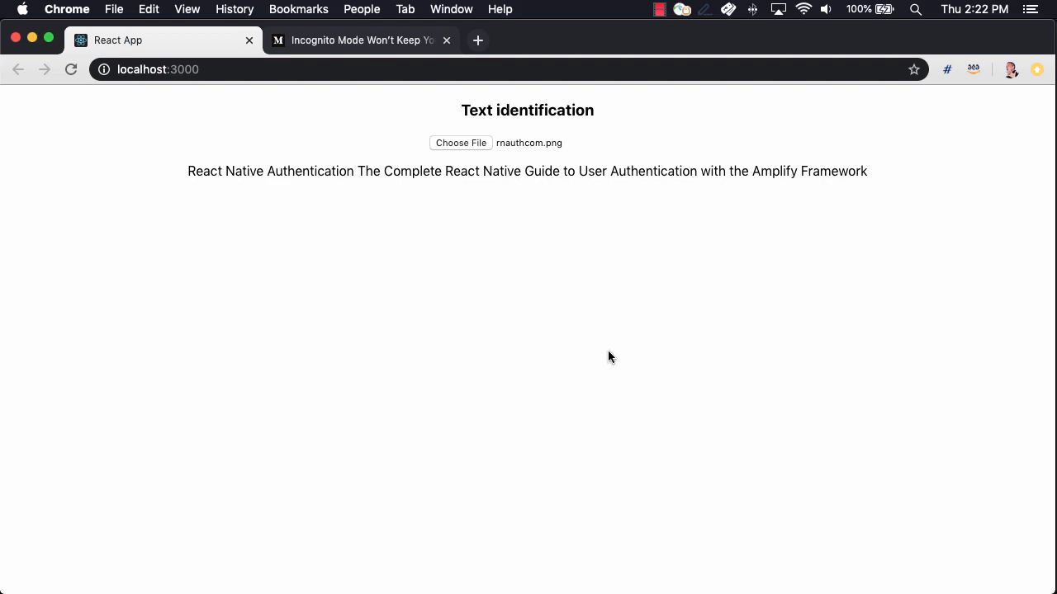